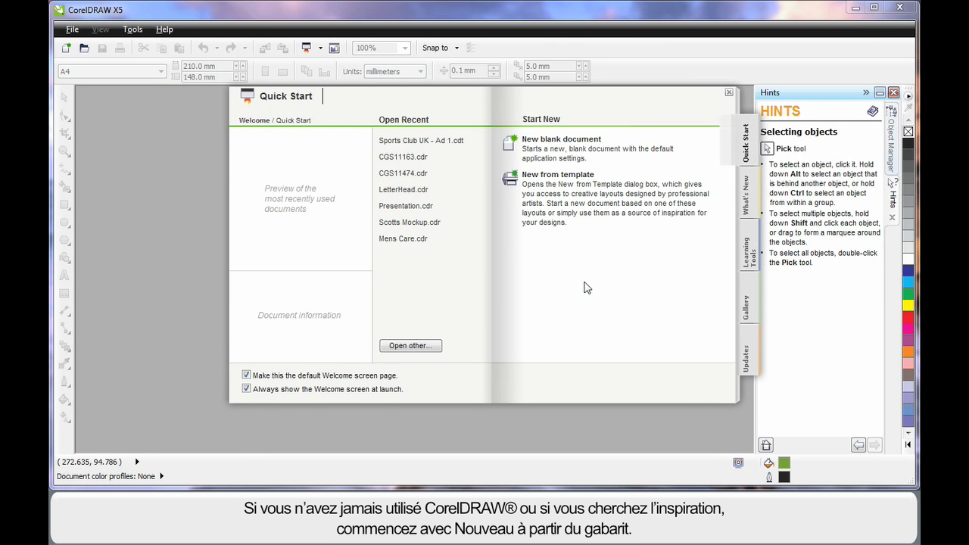
pyautogui.moveTo(588, 294)
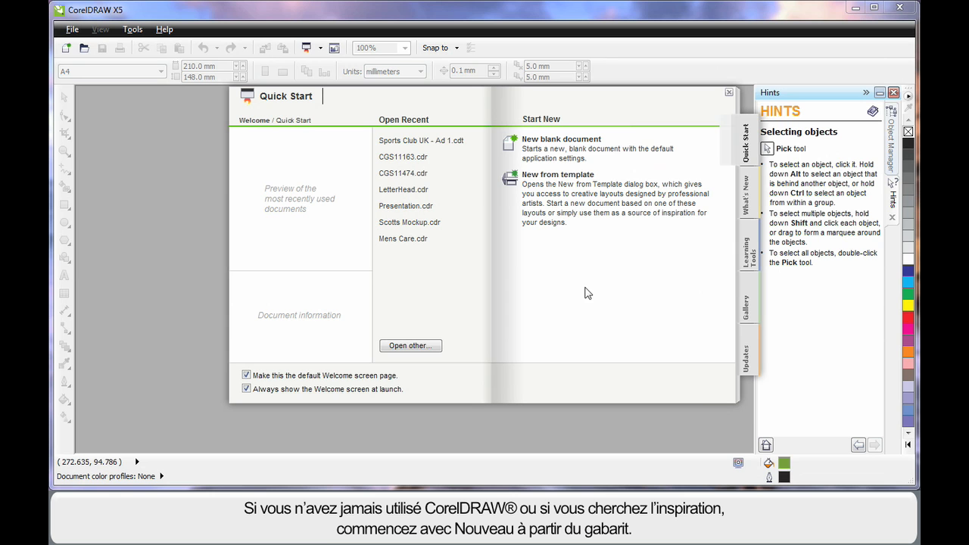
pyautogui.moveTo(559, 179)
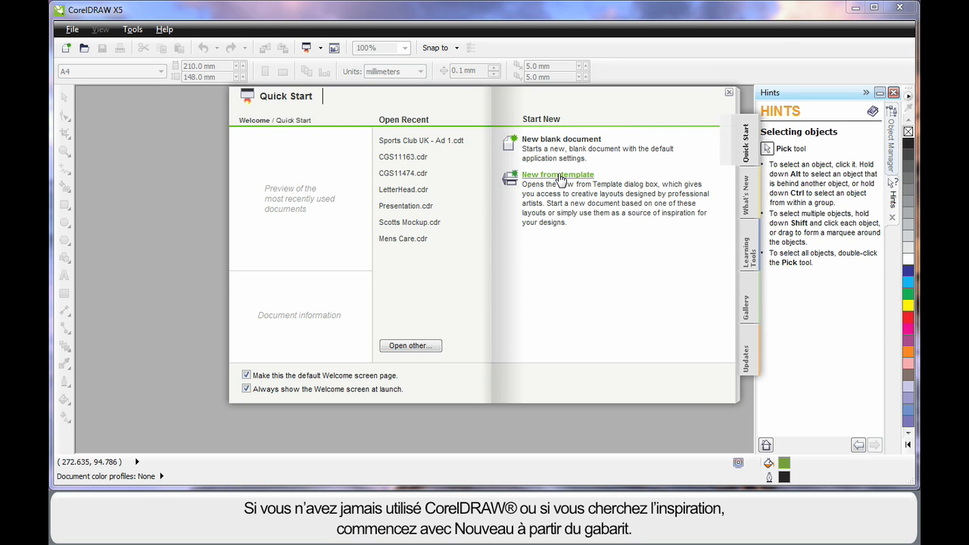
# Start a new document from template and show the full template list.
pyautogui.click(558, 174)
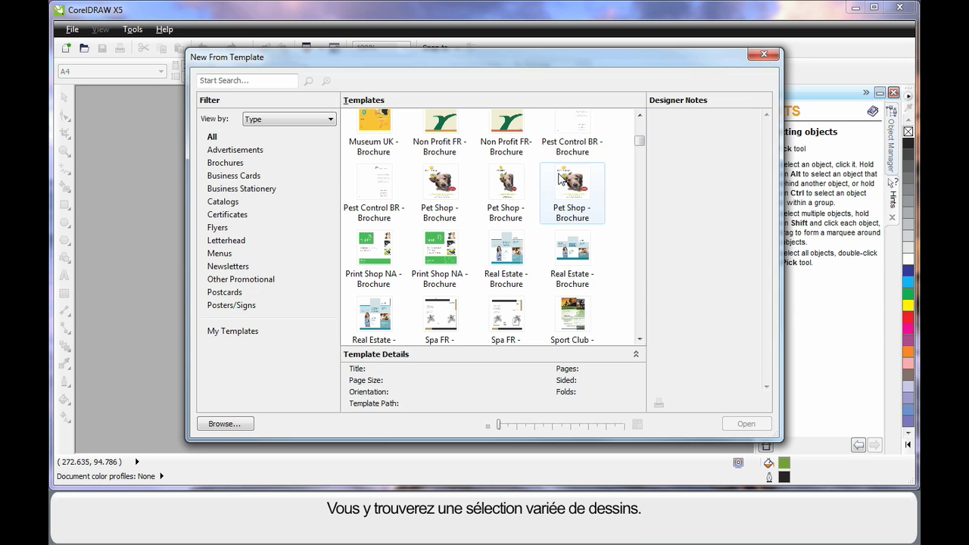
pyautogui.click(373, 255)
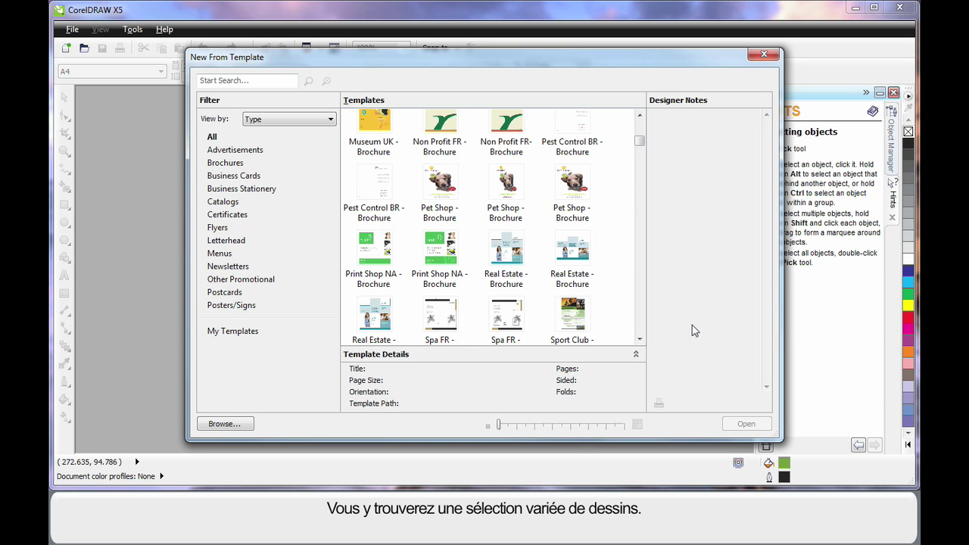
pyautogui.click(439, 182)
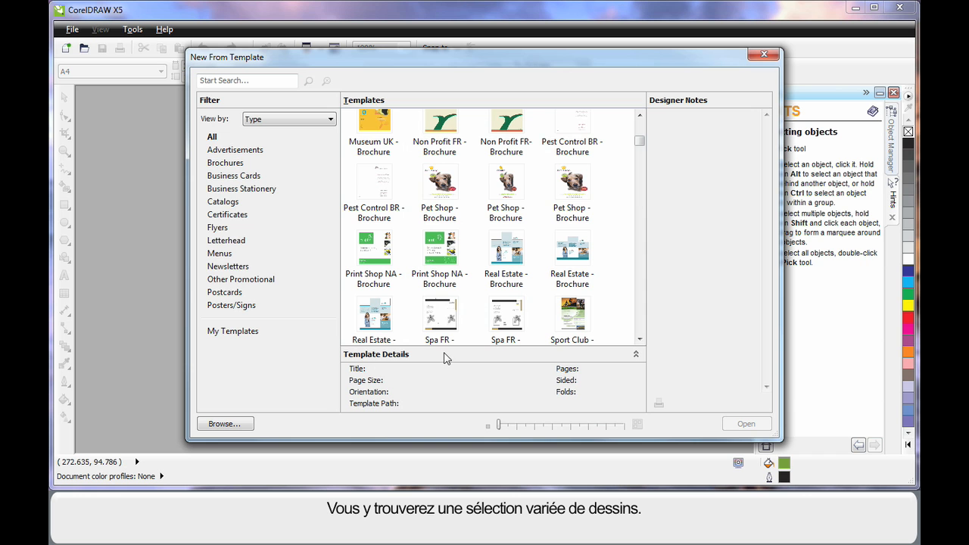
pyautogui.moveTo(498, 424)
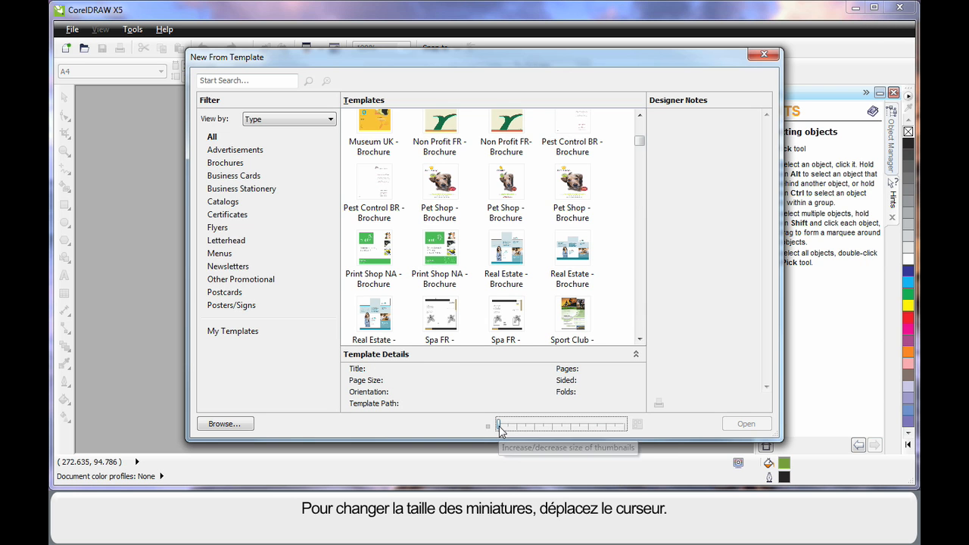
# Enlarge the template preview thumbnails with the size slider, then return them to the smallest size.
pyautogui.moveTo(498, 424); pyautogui.dragTo(561, 425)
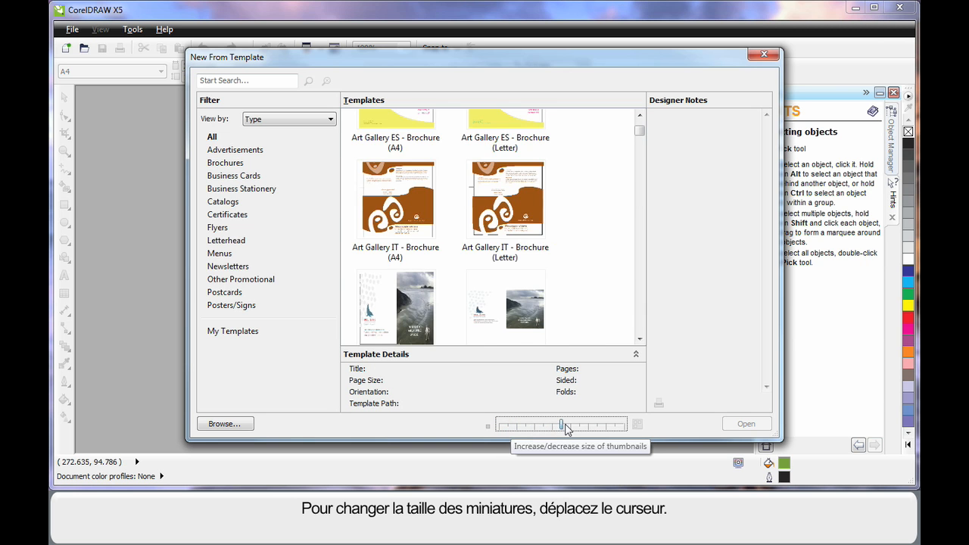
pyautogui.moveTo(562, 424); pyautogui.dragTo(578, 424)
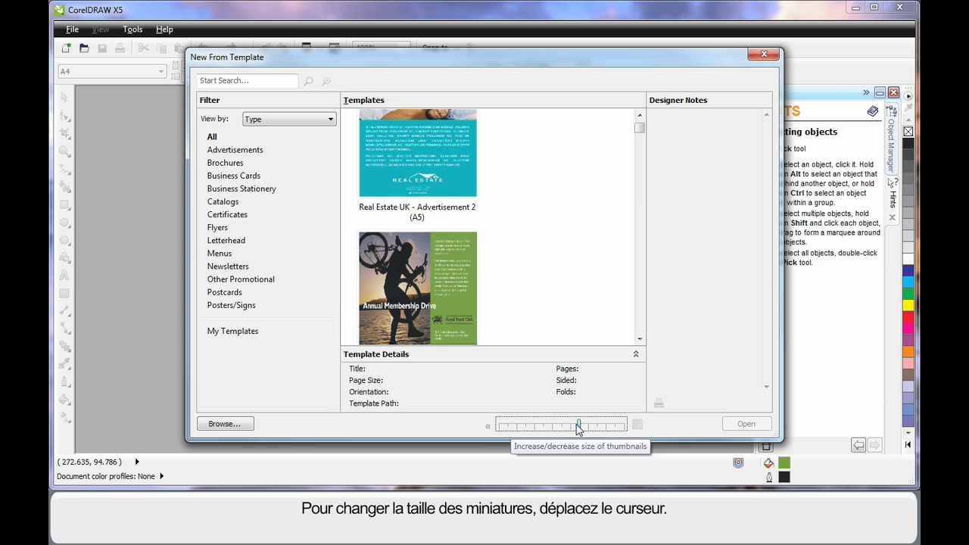
pyautogui.moveTo(579, 424); pyautogui.dragTo(507, 424)
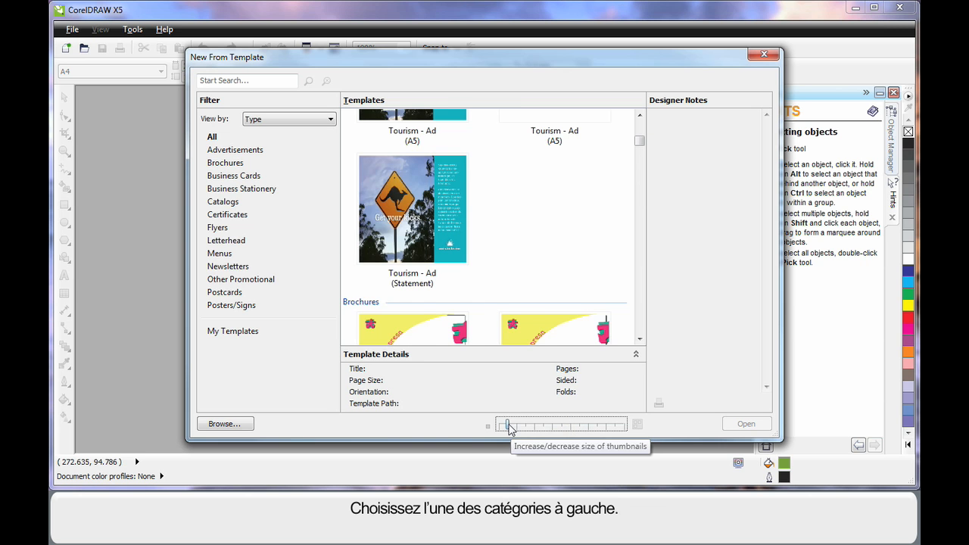
pyautogui.click(224, 163)
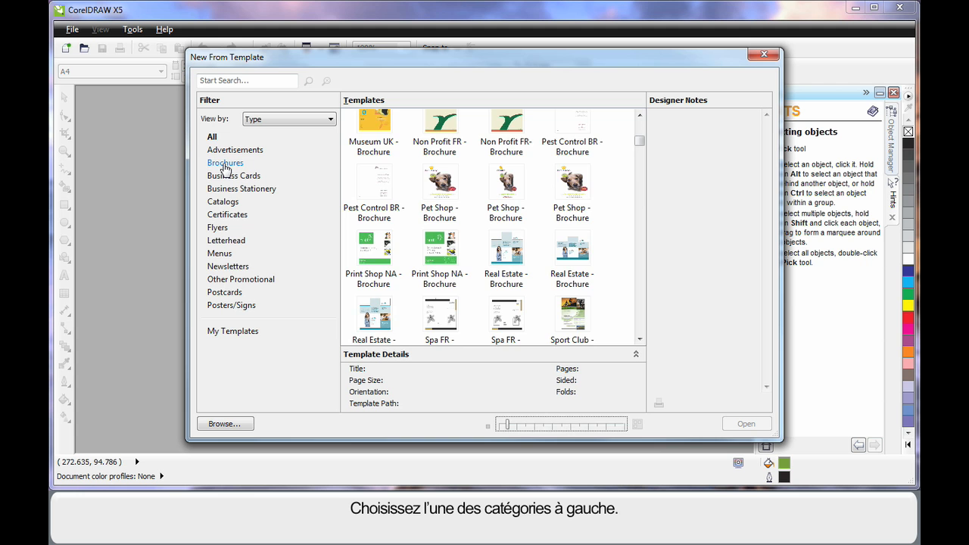
# Filter the templates to Brochures, then search for 'sport' to list the Sport Club UK templates.
pyautogui.click(224, 162)
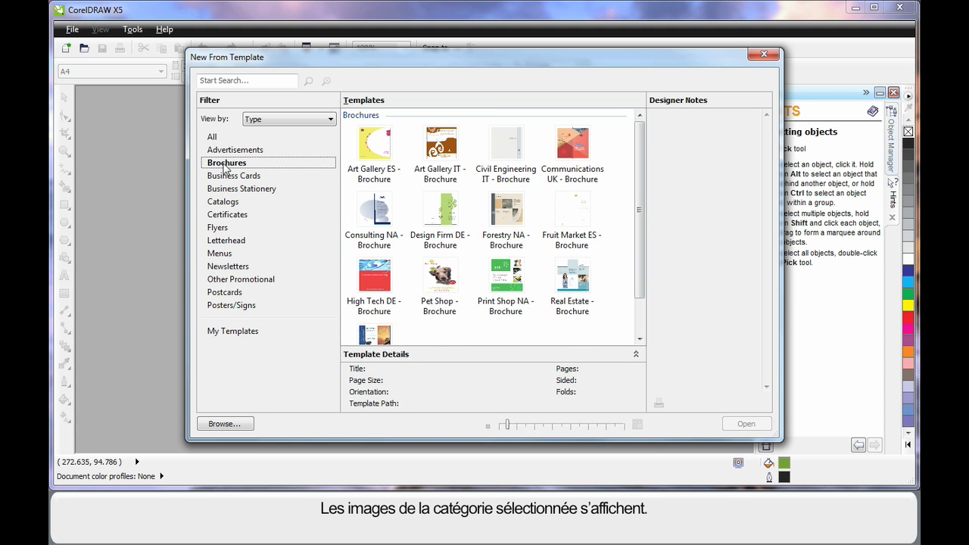
pyautogui.scroll(-3)
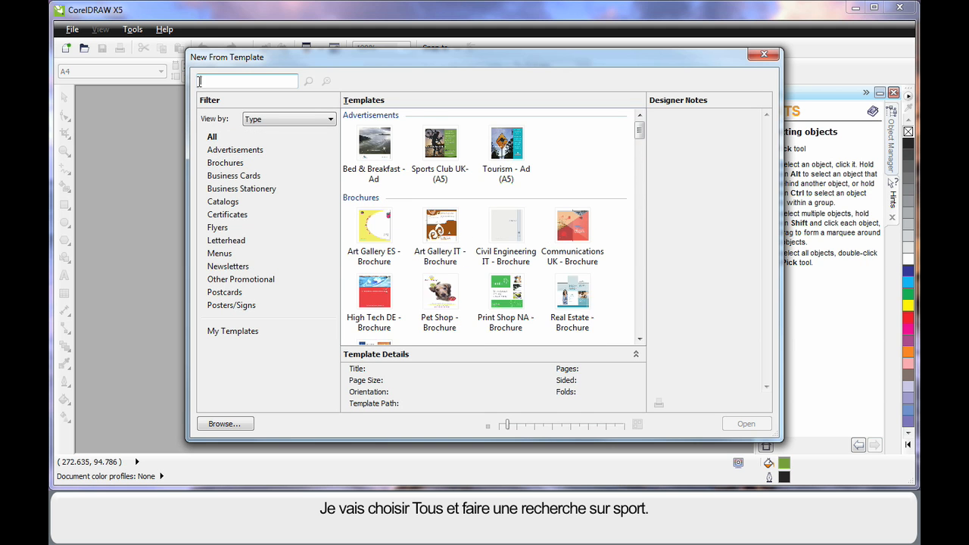
pyautogui.write('sport')
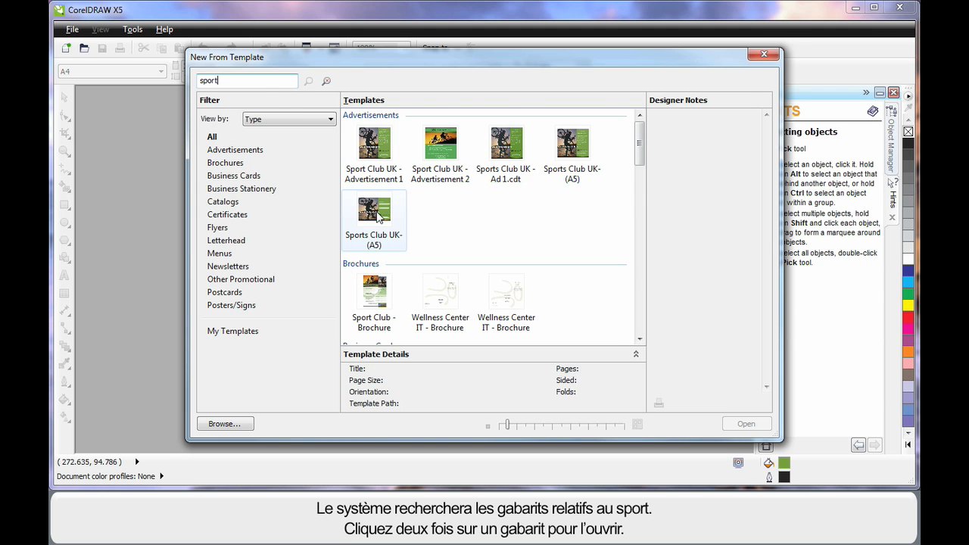
# Open the Sport Club UK ad template and select its Annual Membership Drive headline for rotating.
pyautogui.doubleClick(374, 211)
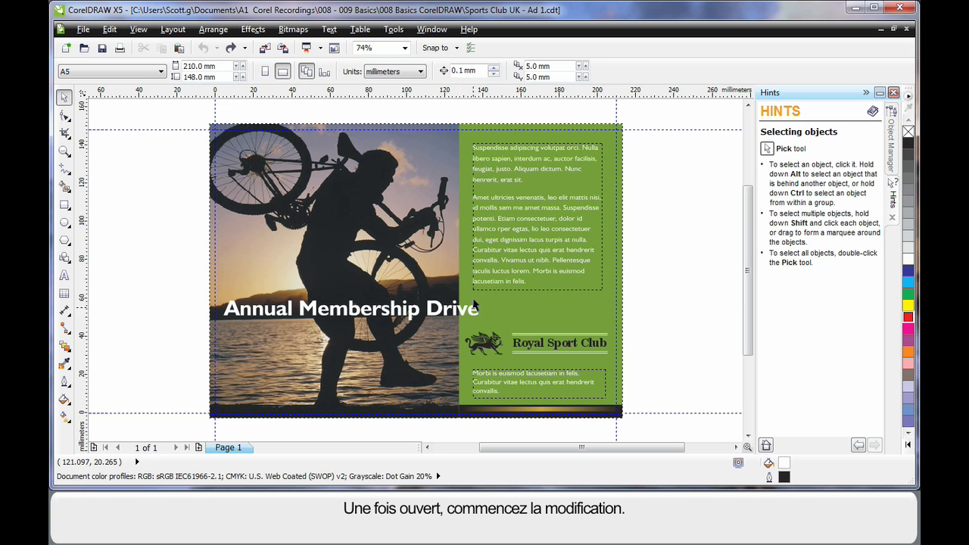
pyautogui.click(351, 309)
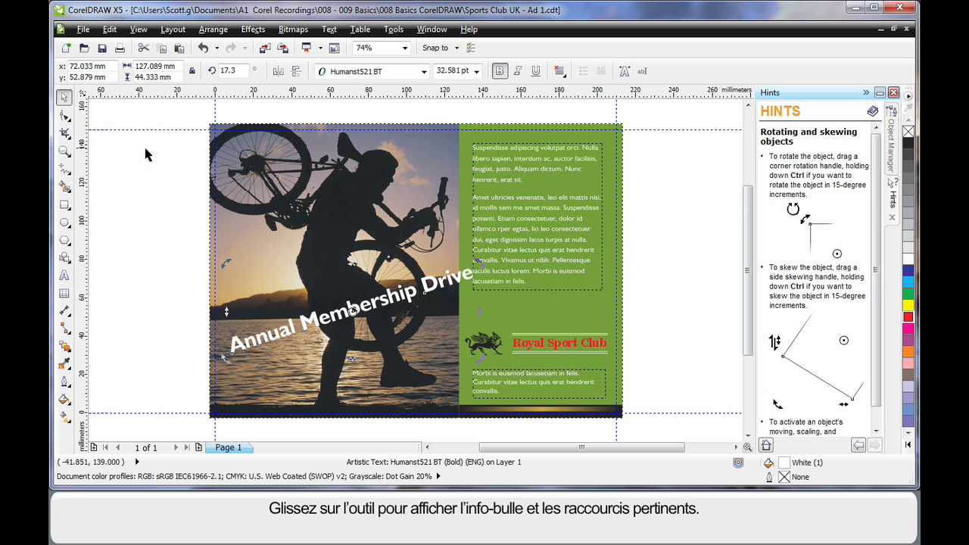
pyautogui.moveTo(61, 118)
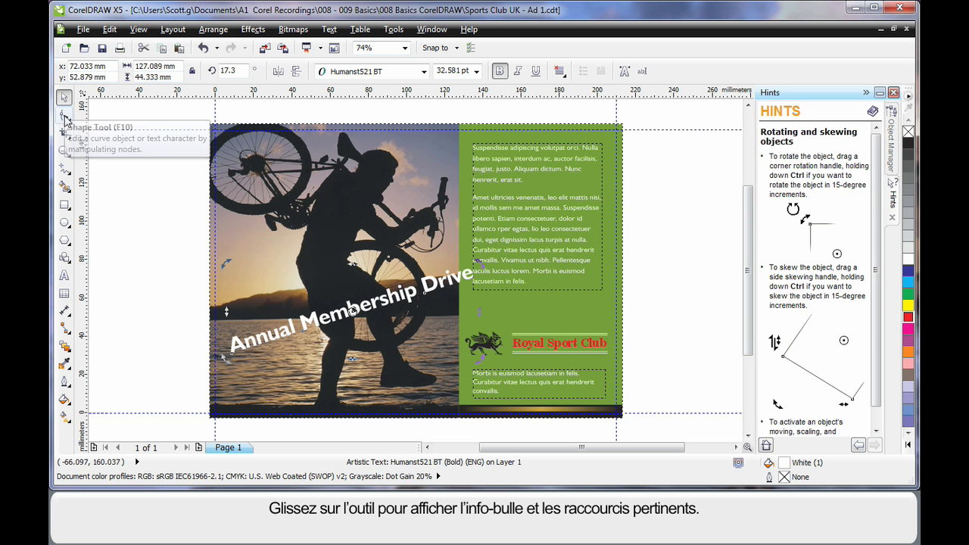
pyautogui.moveTo(59, 153)
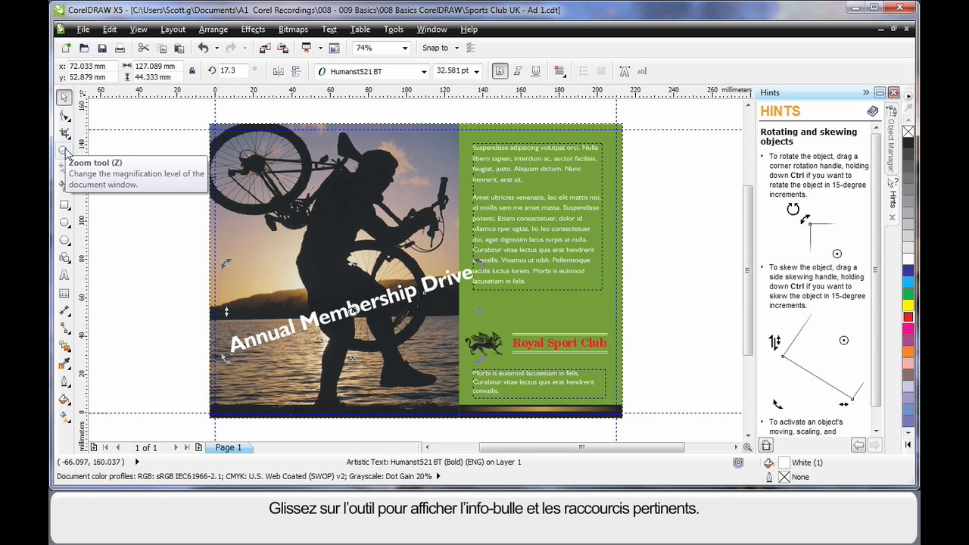
pyautogui.moveTo(57, 184)
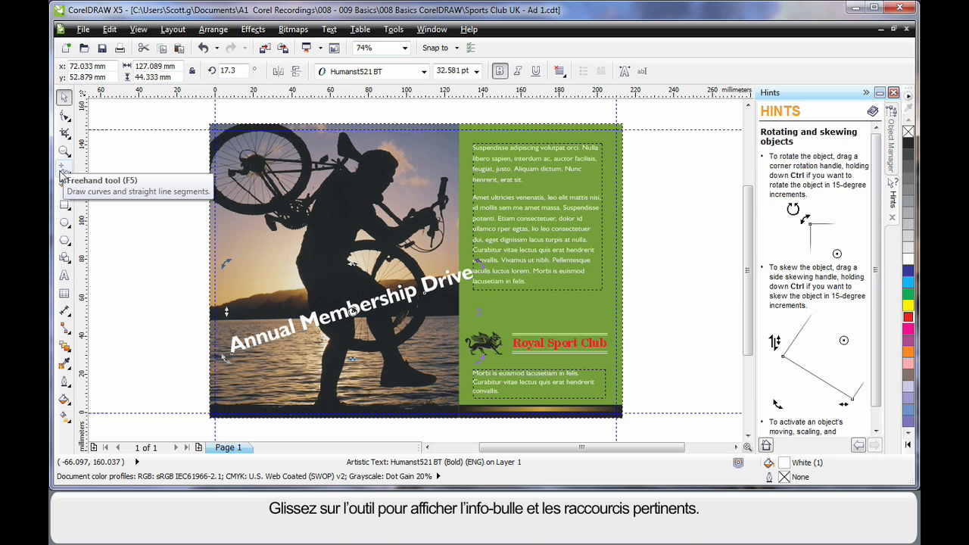
# Activate the Rectangle tool to draw rectangles.
pyautogui.click(63, 205)
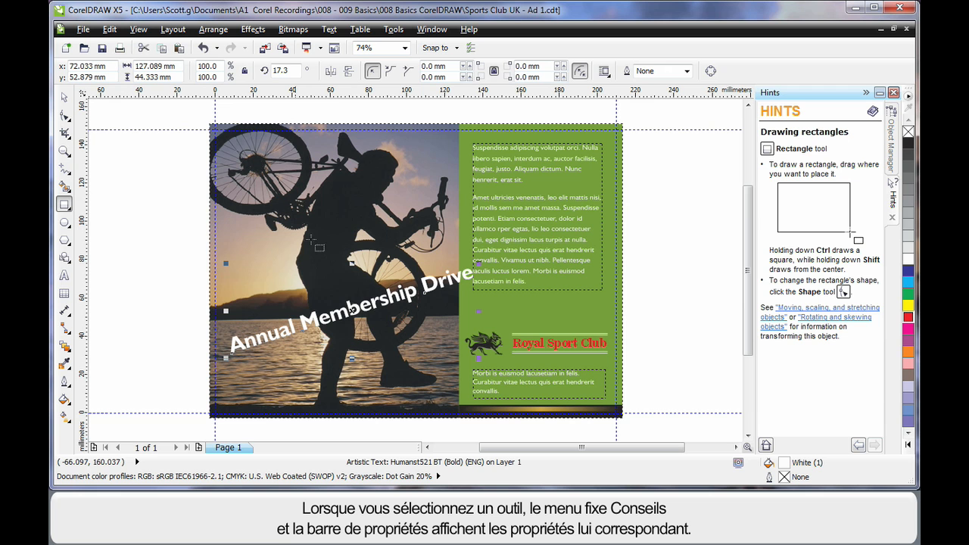
pyautogui.moveTo(818, 347)
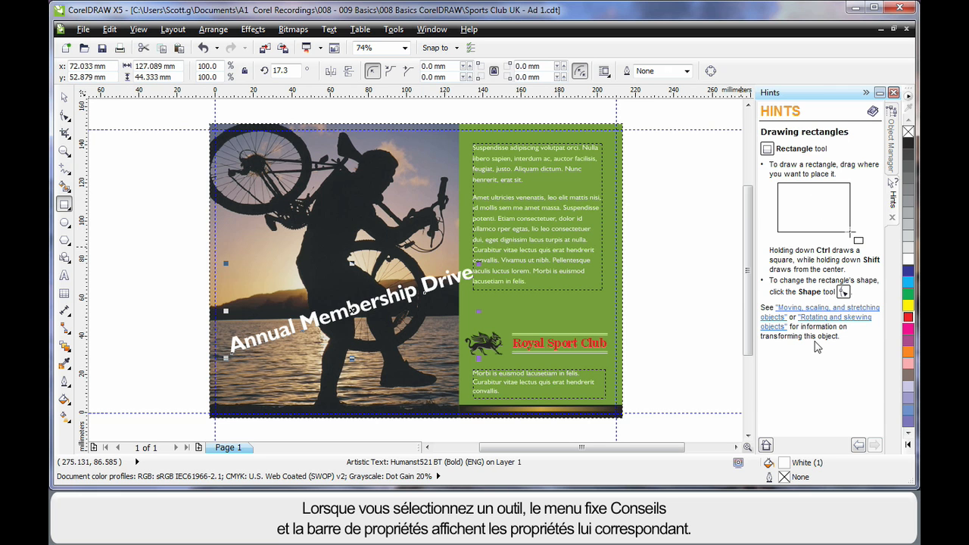
pyautogui.moveTo(703, 79)
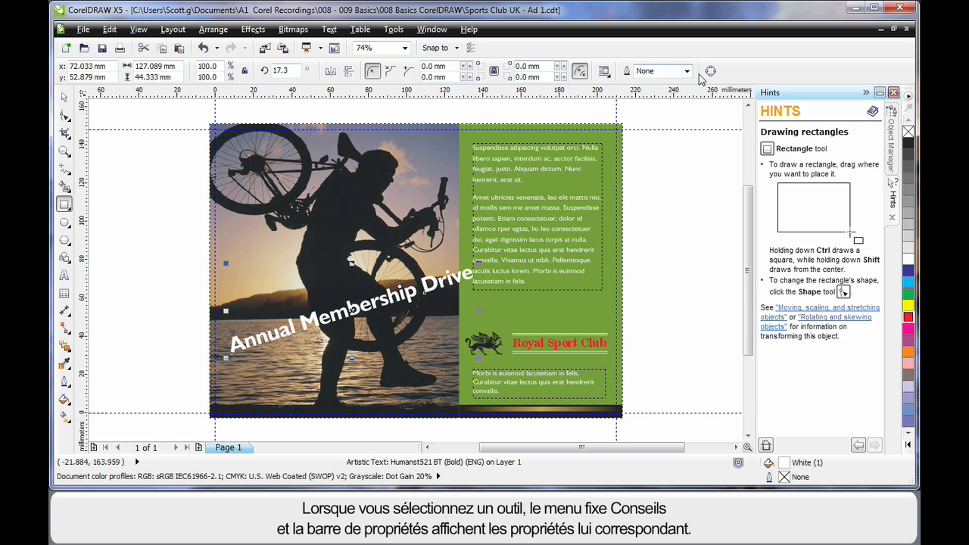
pyautogui.moveTo(371, 70)
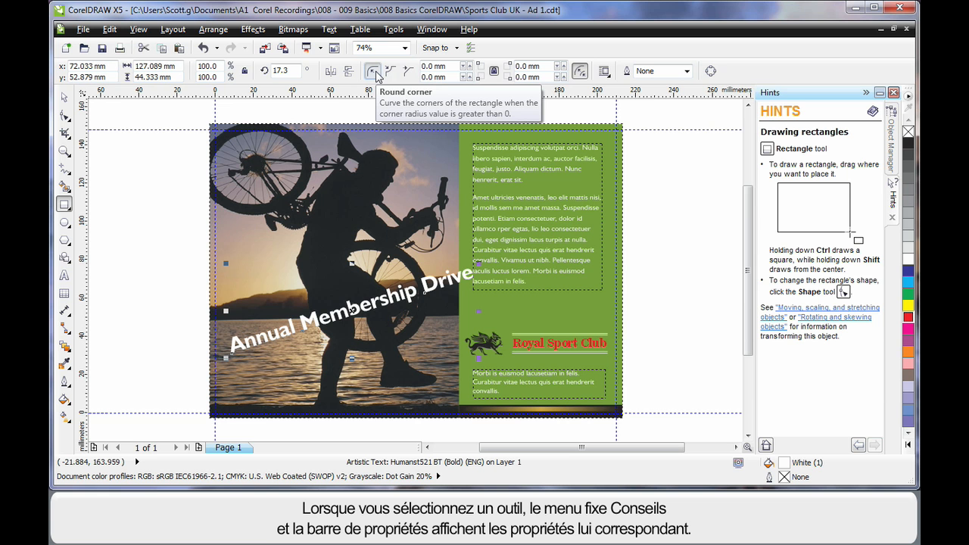
pyautogui.moveTo(125, 130)
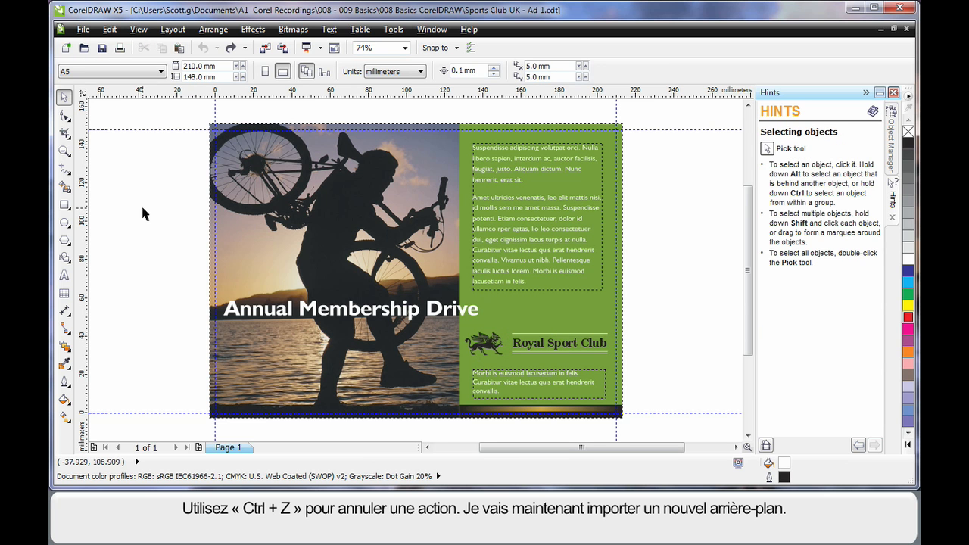
pyautogui.moveTo(244, 144)
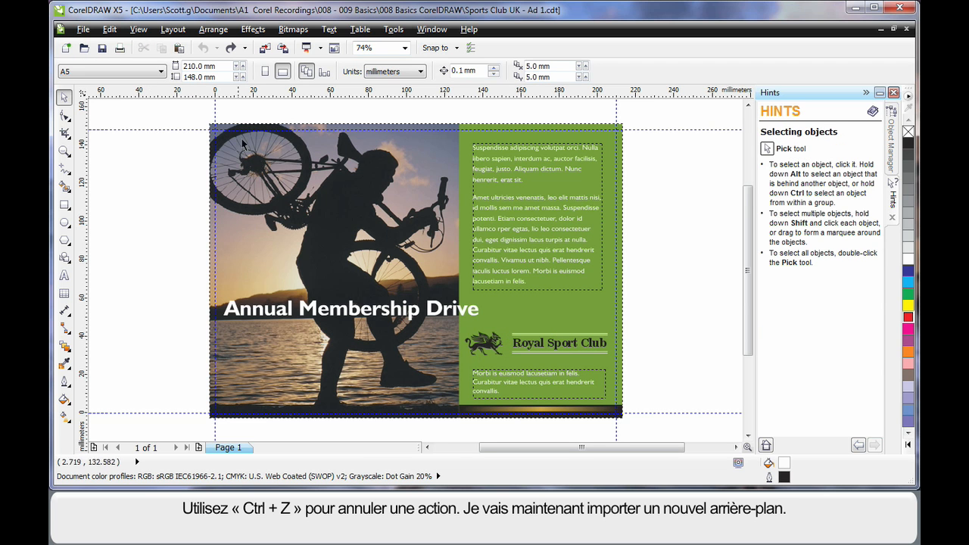
pyautogui.moveTo(267, 47)
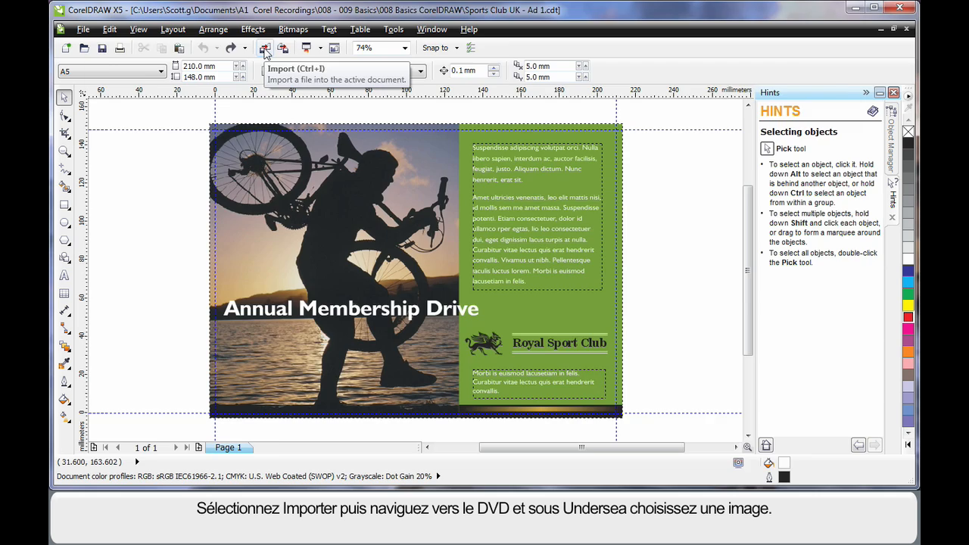
# Import the diver photo PH00896.jpg from the DVD's Undersea photo collection.
pyautogui.click(265, 47)
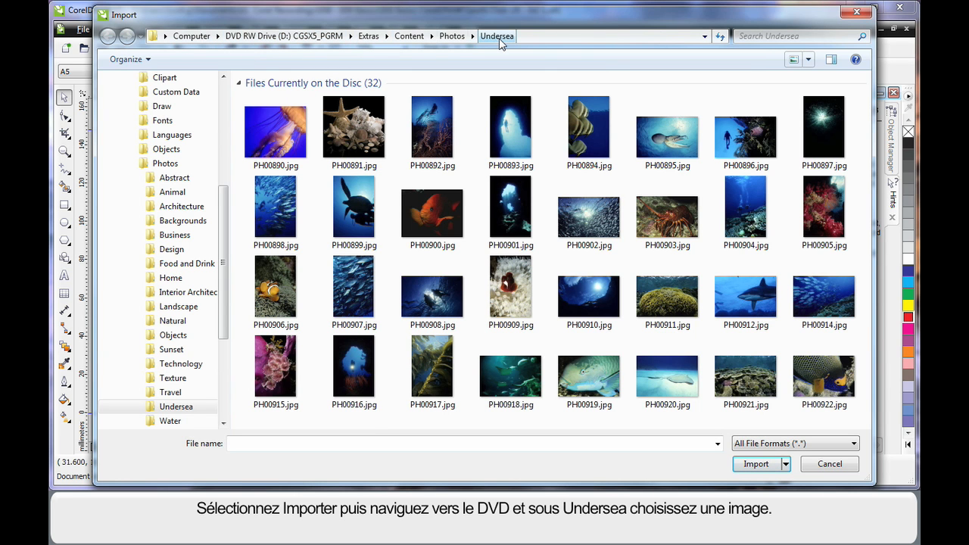
pyautogui.click(745, 133)
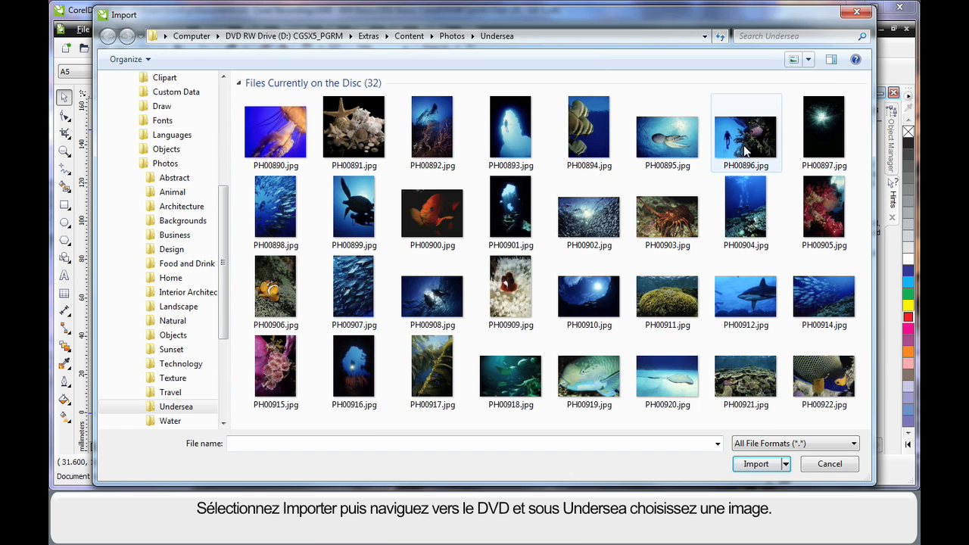
pyautogui.click(745, 129)
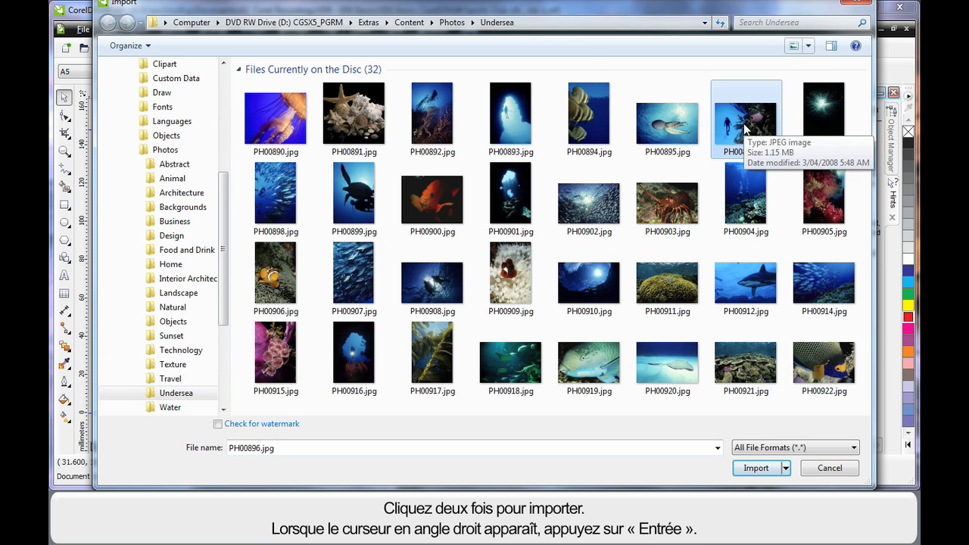
pyautogui.doubleClick(745, 118)
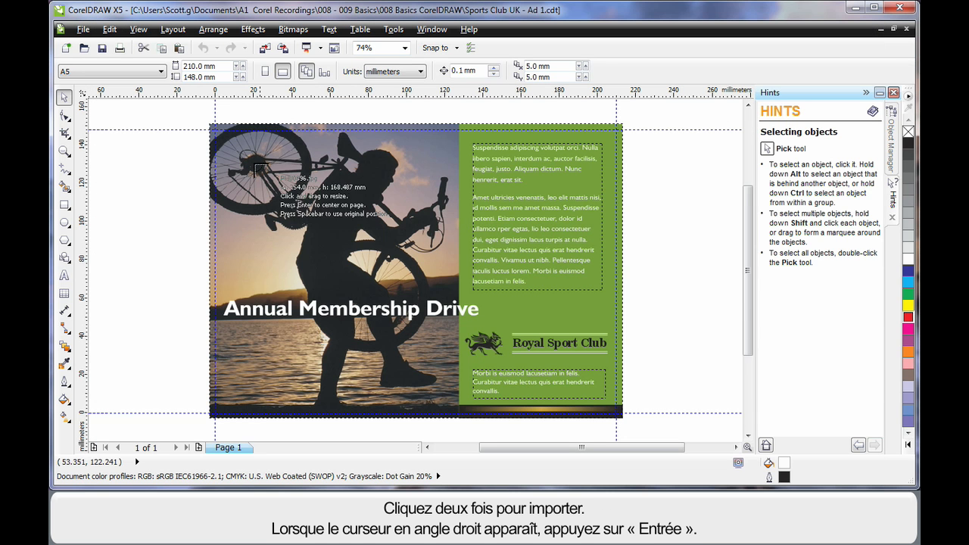
pyautogui.moveTo(160, 155)
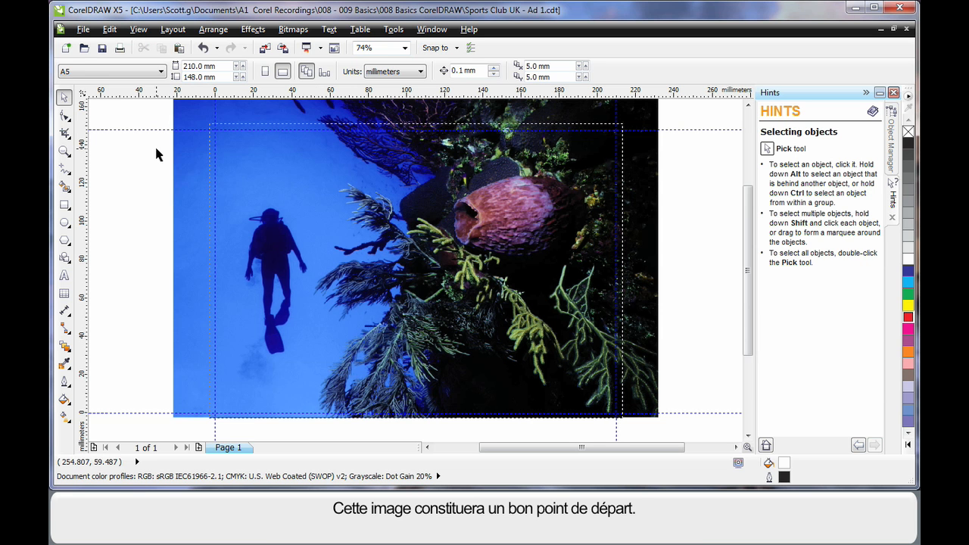
pyautogui.moveTo(141, 167)
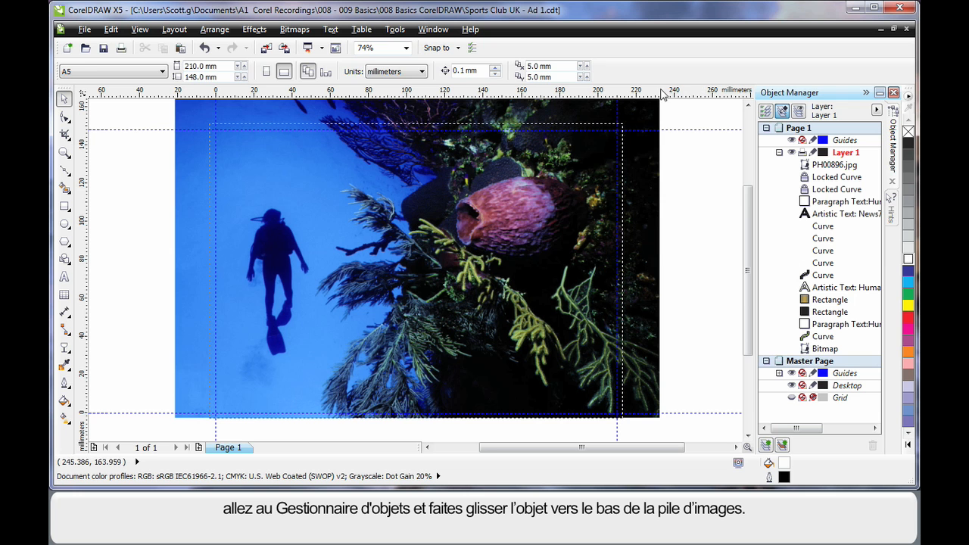
# Send PH00896.jpg to the bottom of the Object Manager stack, behind the ad.
pyautogui.click(834, 163)
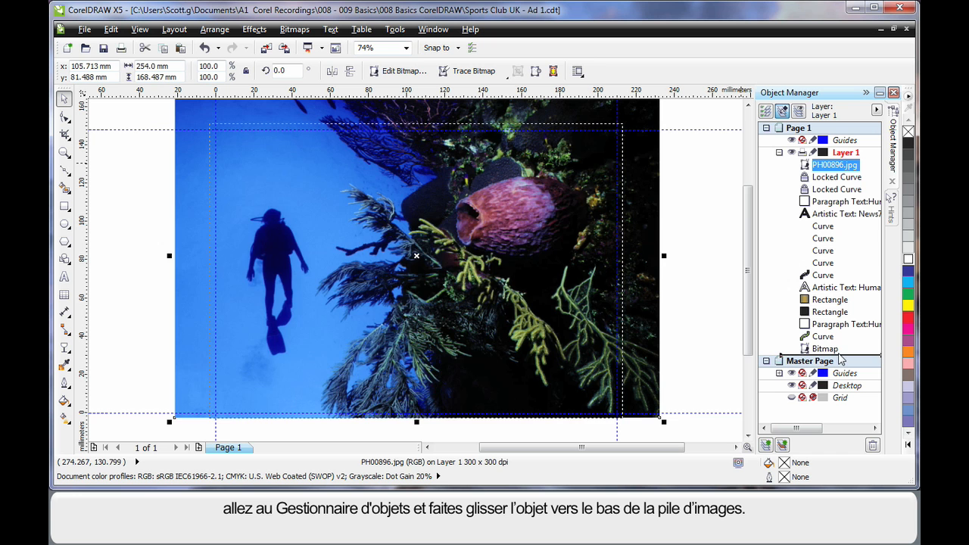
pyautogui.moveTo(836, 163); pyautogui.dragTo(836, 349)
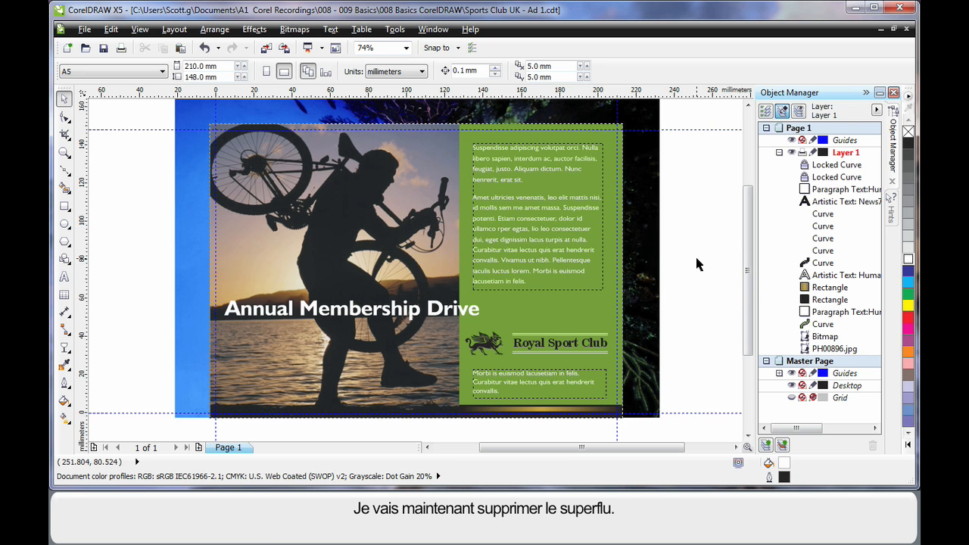
pyautogui.moveTo(588, 227)
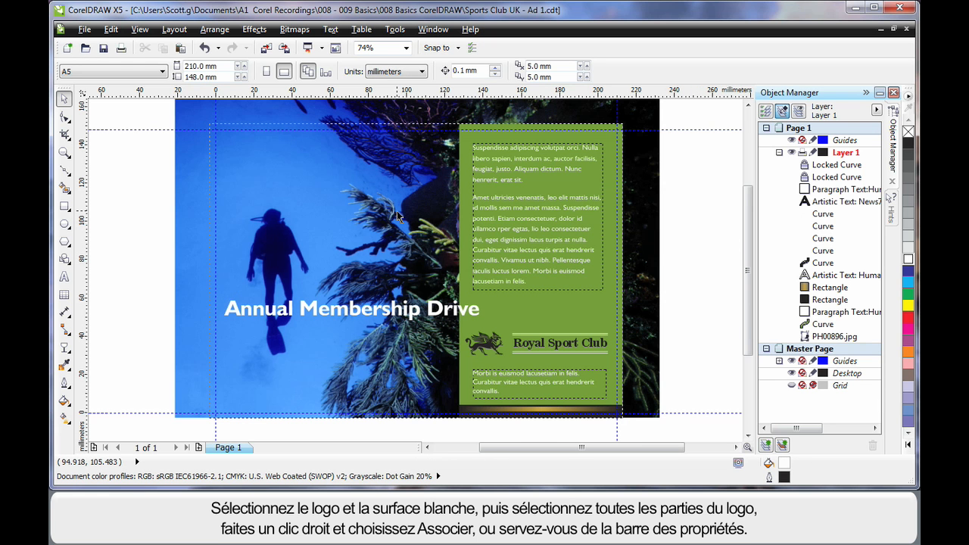
pyautogui.moveTo(593, 351)
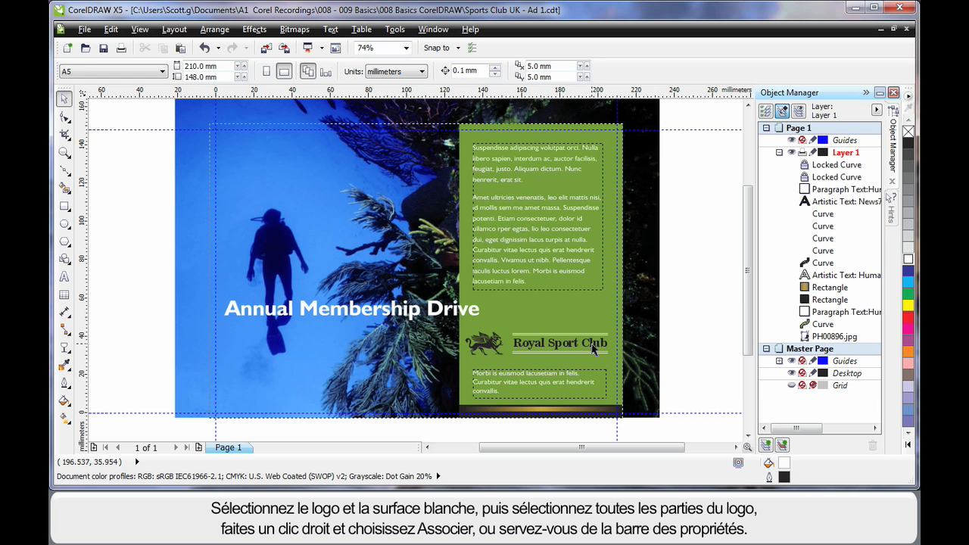
# Group the six white logo pieces in Object Manager and reposition the group beneath the headline.
pyautogui.click(560, 342)
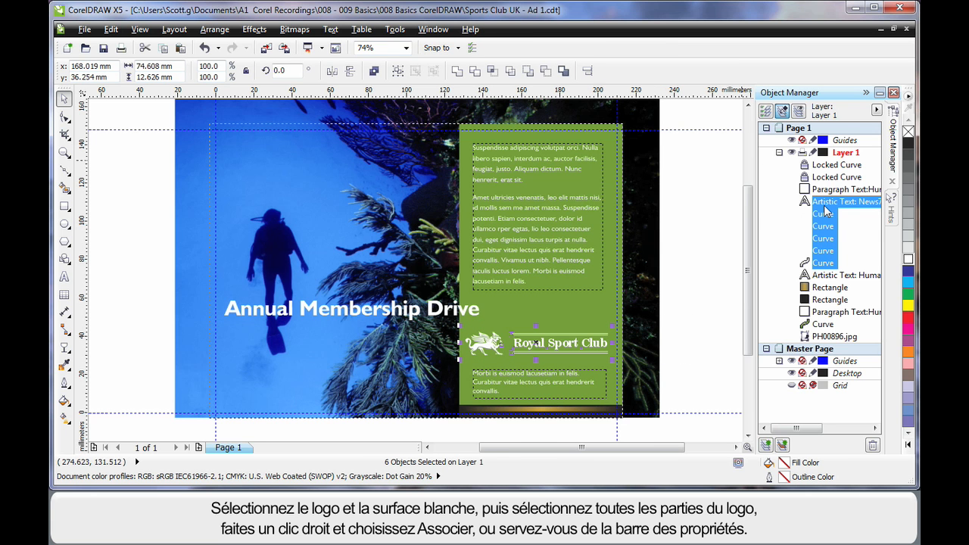
pyautogui.rightClick(824, 214)
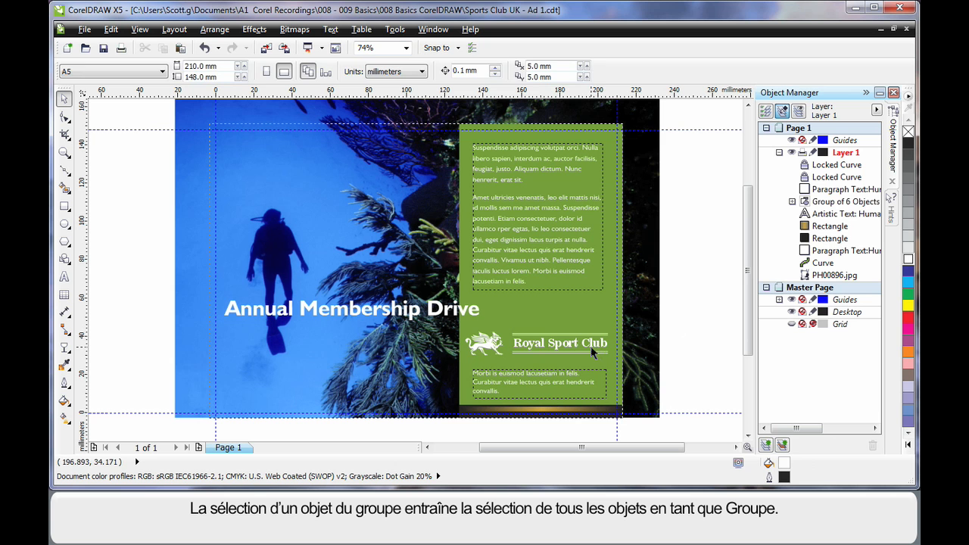
pyautogui.click(560, 343)
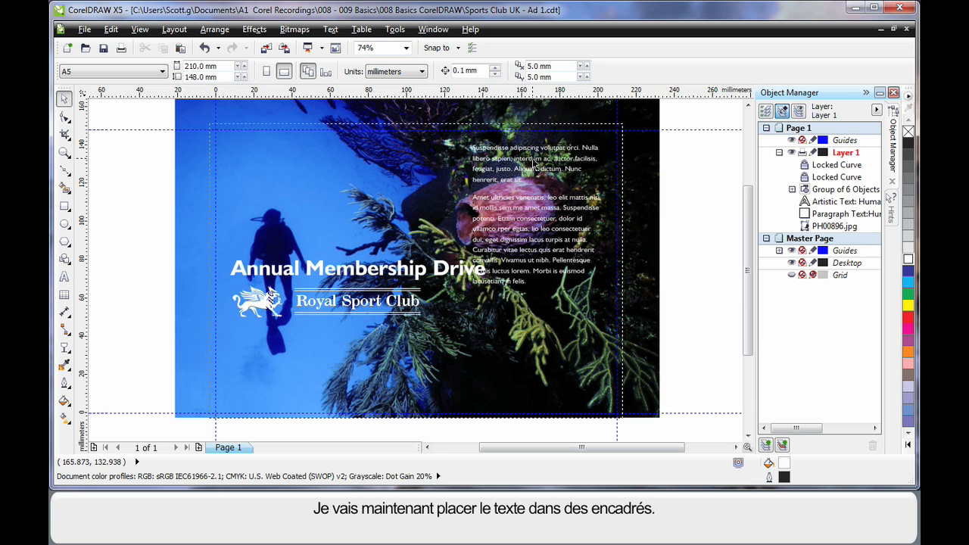
pyautogui.moveTo(467, 138)
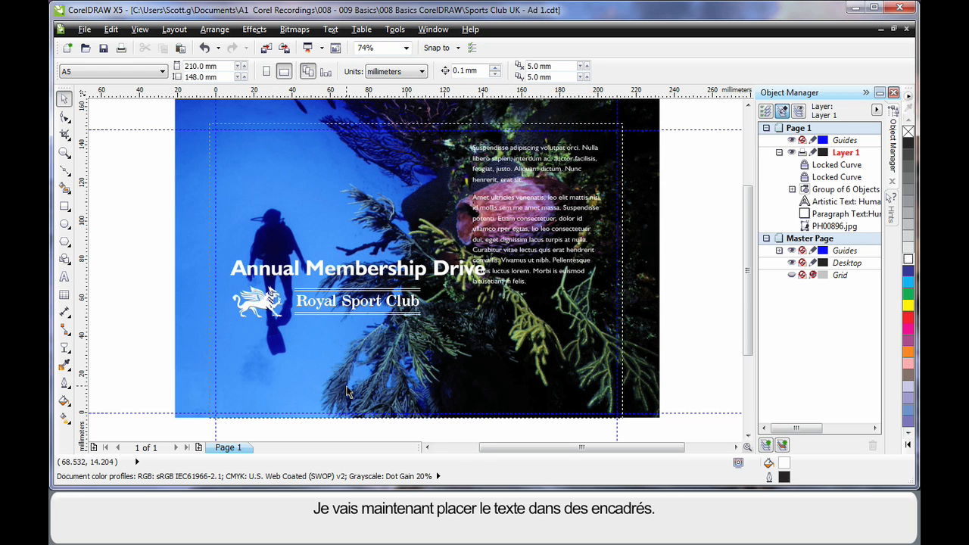
pyautogui.moveTo(230, 394)
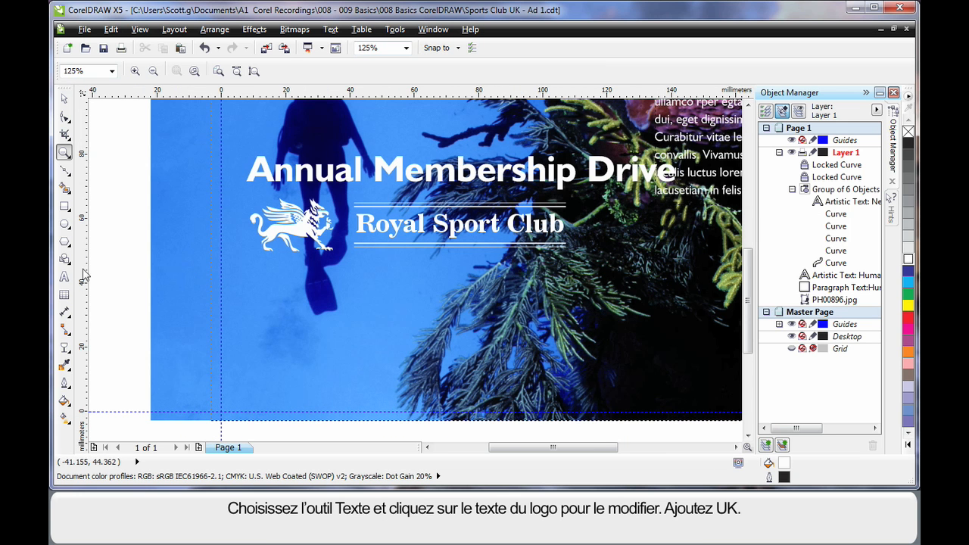
# Append 'UK' to the Royal Sport Club logo text and nudge the logo downward.
pyautogui.click(64, 276)
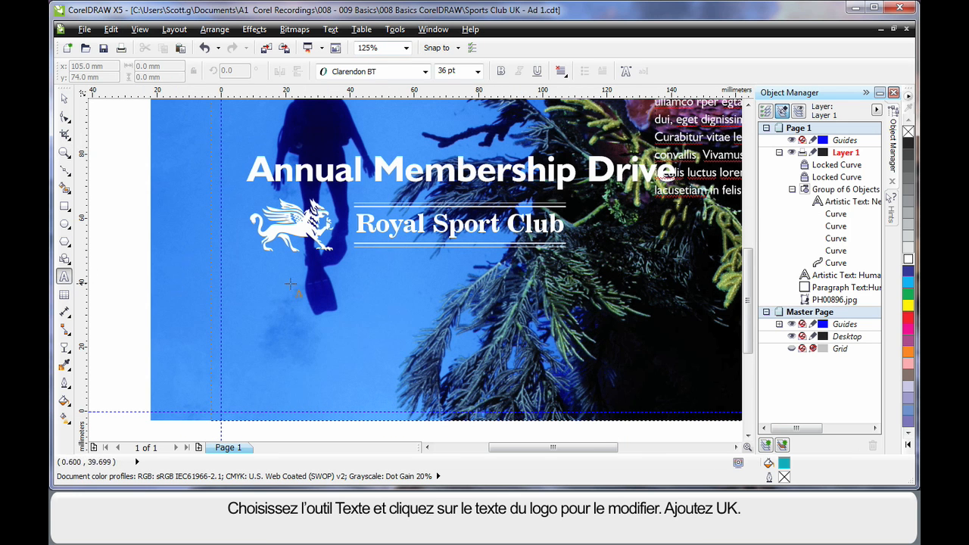
pyautogui.moveTo(291, 285)
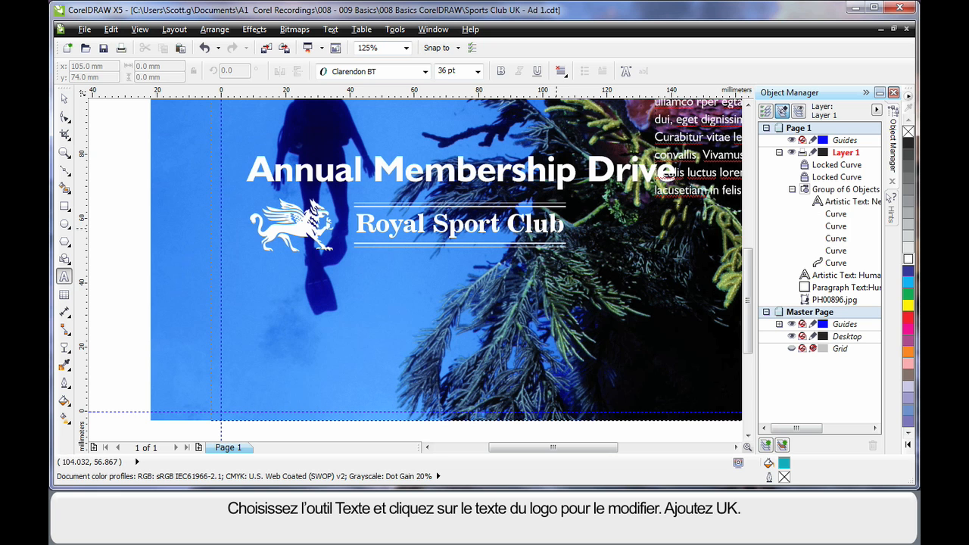
pyautogui.click(458, 224)
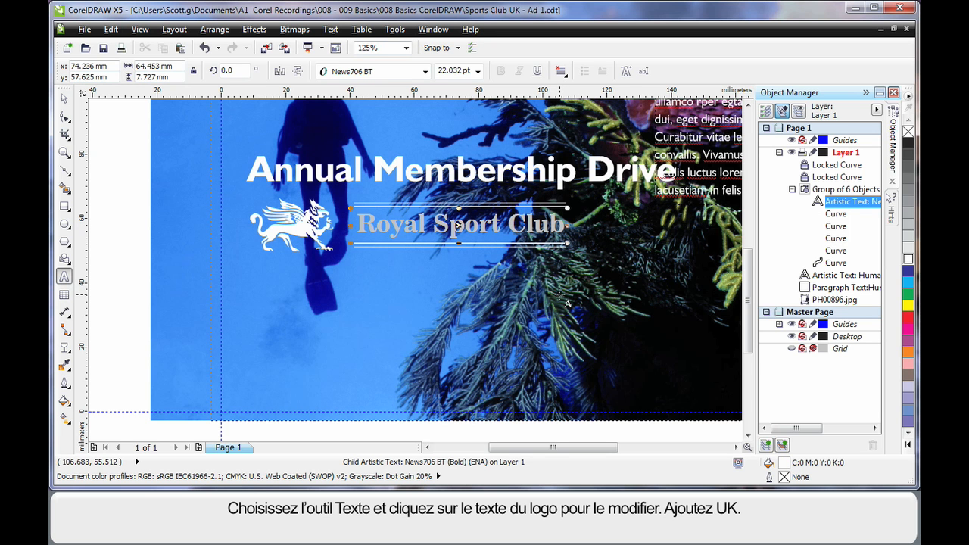
pyautogui.write('Ul')
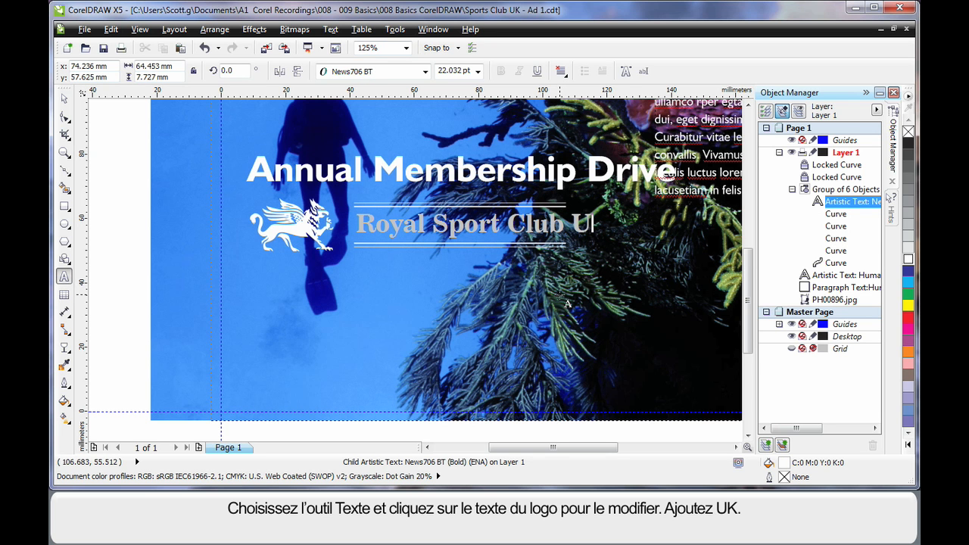
pyautogui.write('l')
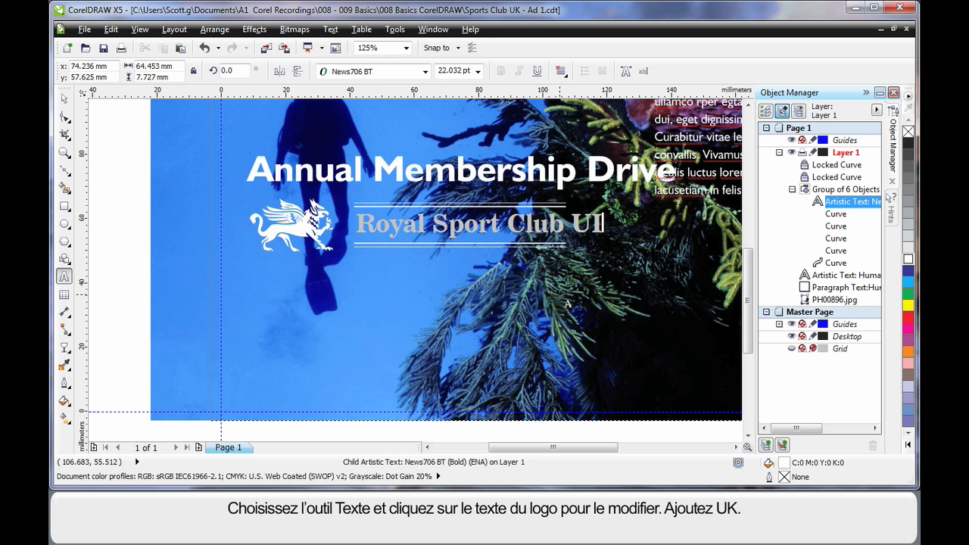
pyautogui.write('UK')
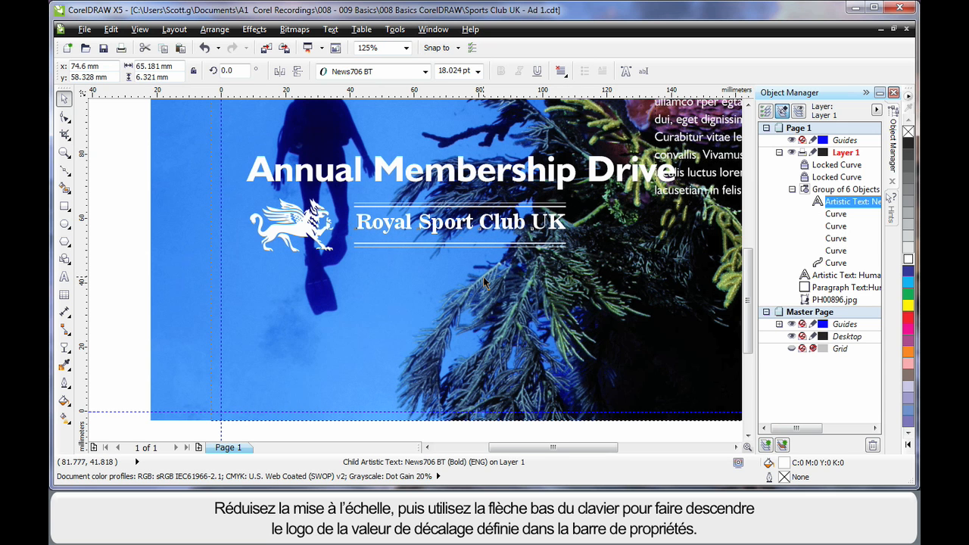
pyautogui.press('Down')
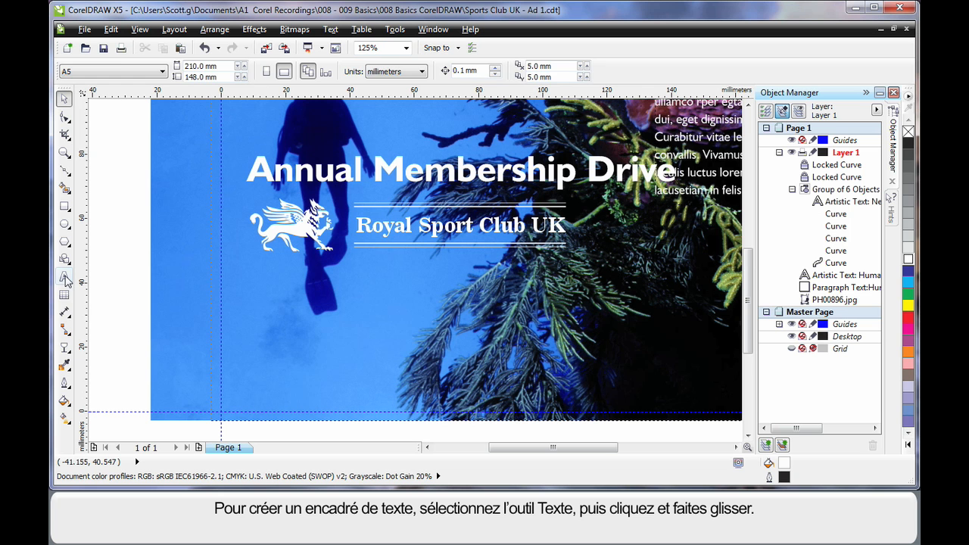
# Draw a paragraph text frame below the logo with the Text tool.
pyautogui.click(64, 277)
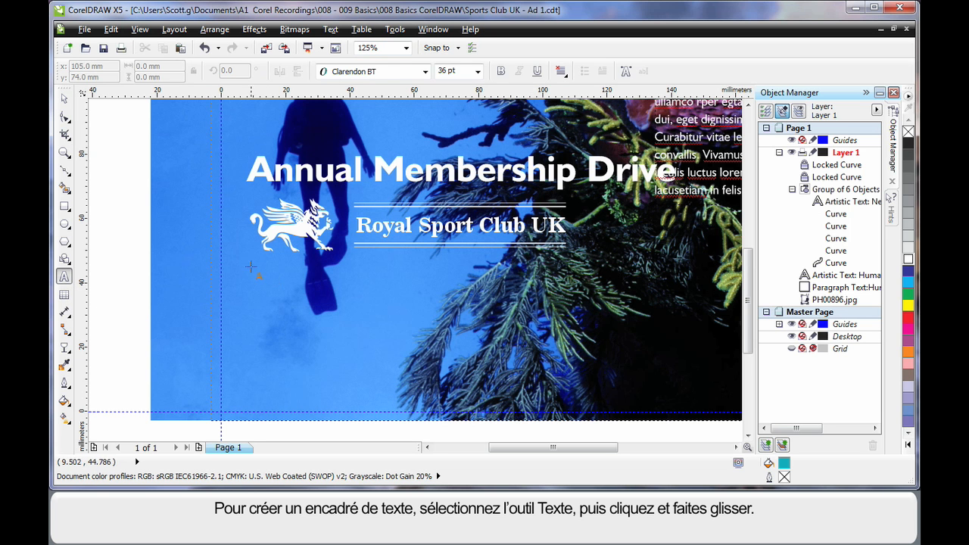
pyautogui.moveTo(252, 266); pyautogui.dragTo(388, 397)
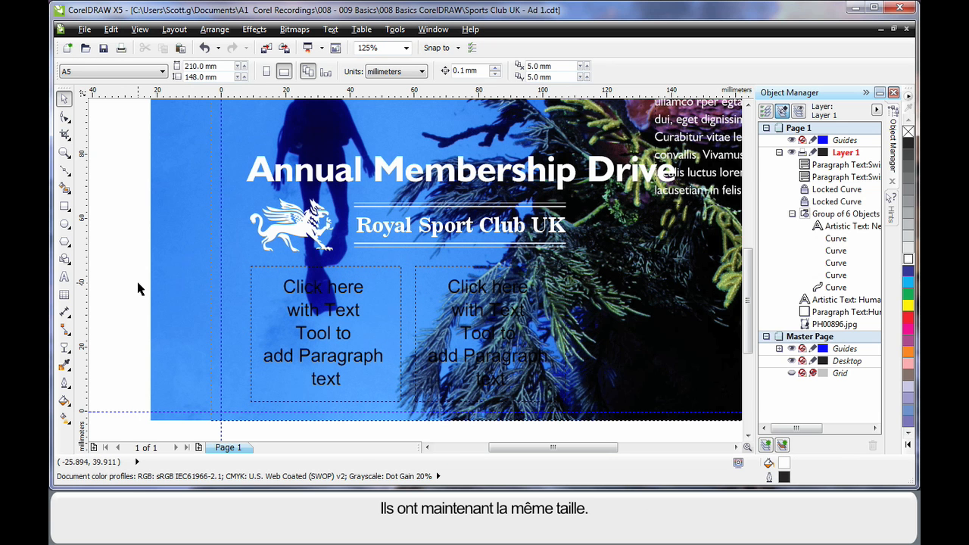
pyautogui.moveTo(558, 190)
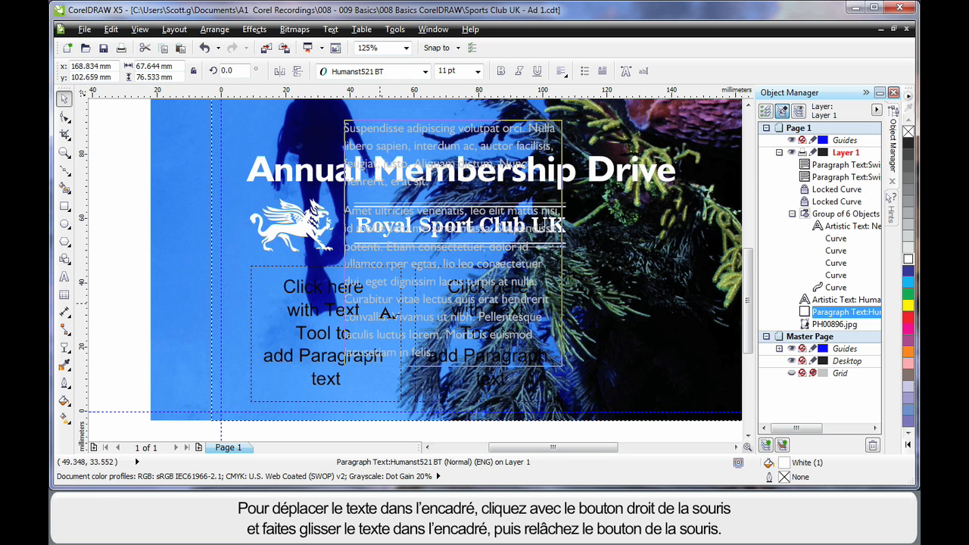
# Right-drag the placeholder text onto the left frame and choose Move Into Text.
pyautogui.rightClick(391, 306)
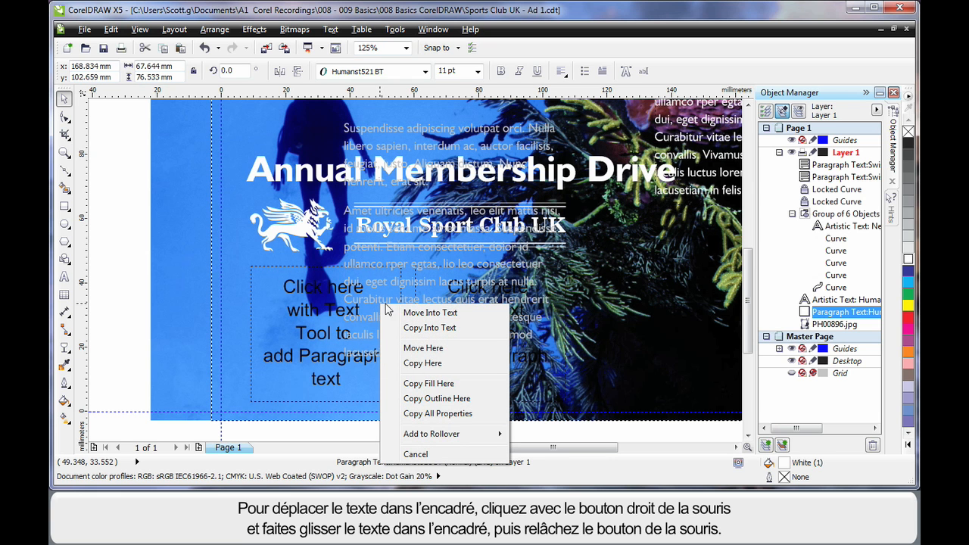
pyautogui.moveTo(430, 312)
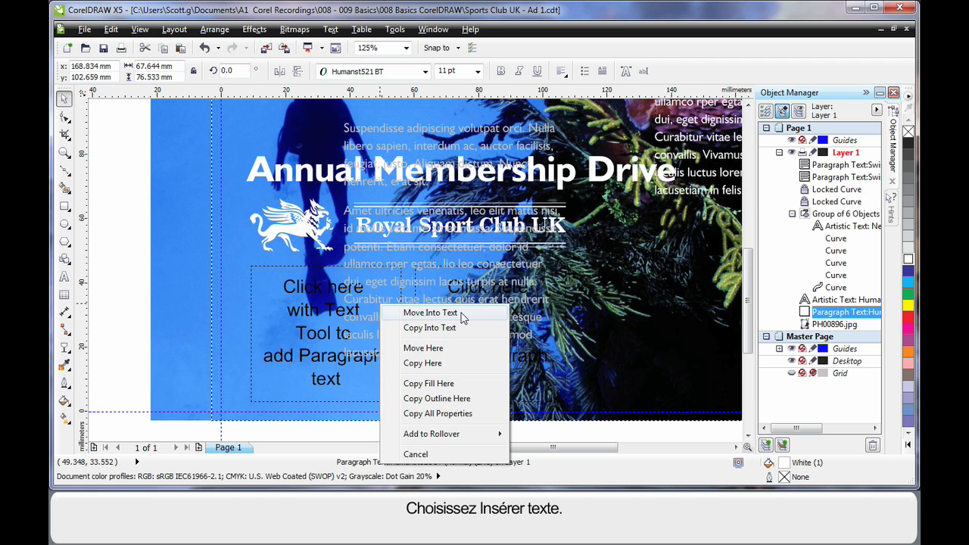
pyautogui.click(430, 312)
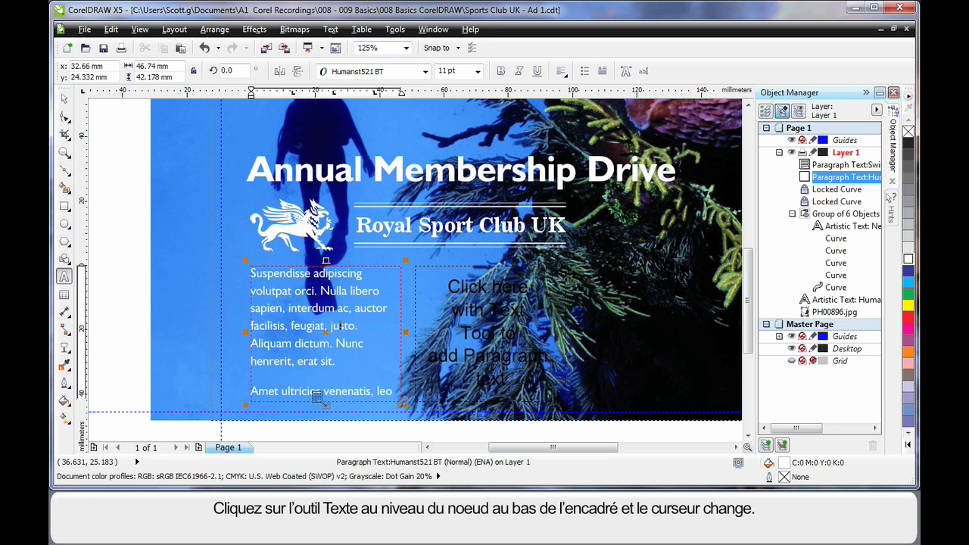
pyautogui.moveTo(366, 365)
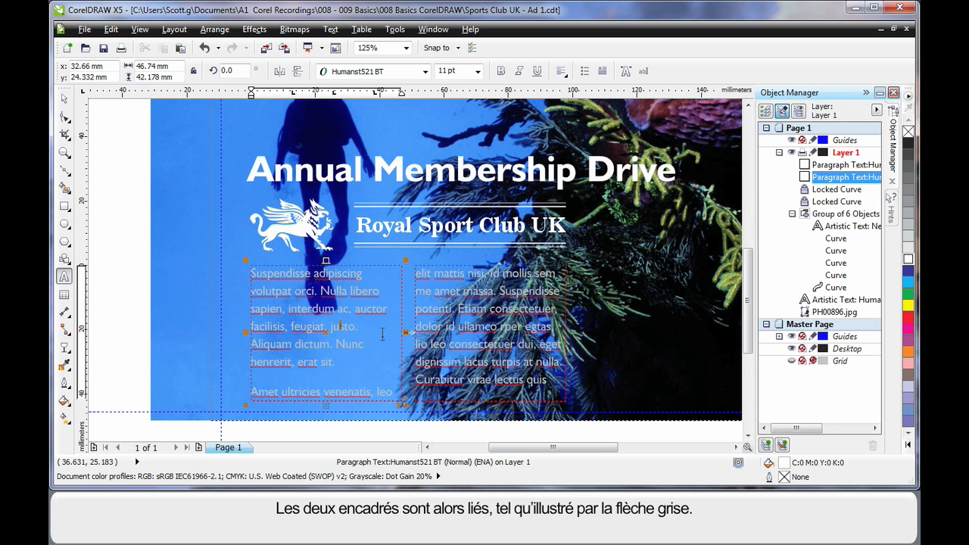
pyautogui.moveTo(381, 363)
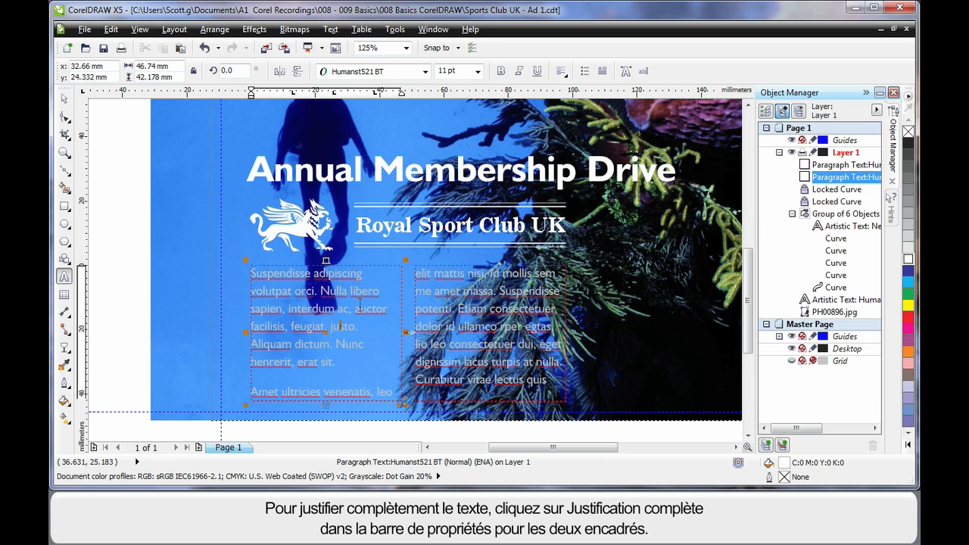
# Apply Full Justify alignment to the left and right linked paragraph frames.
pyautogui.click(560, 71)
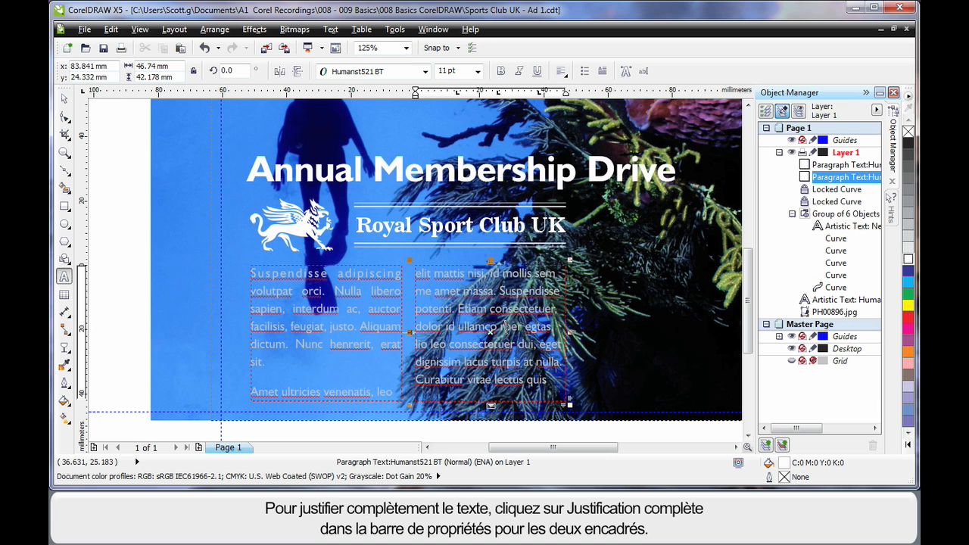
pyautogui.click(561, 71)
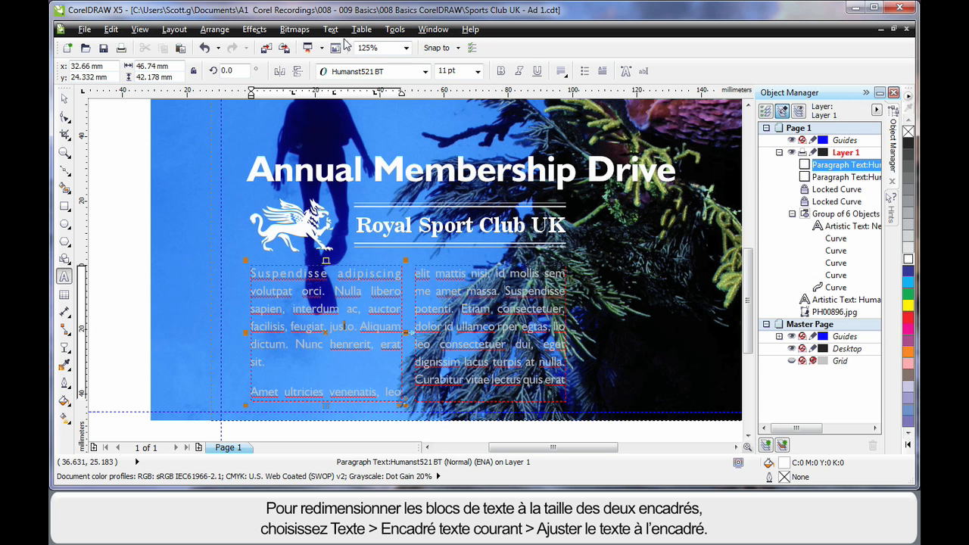
# Fit the paragraph text to its frames via Text > Paragraph Text Frame.
pyautogui.click(330, 29)
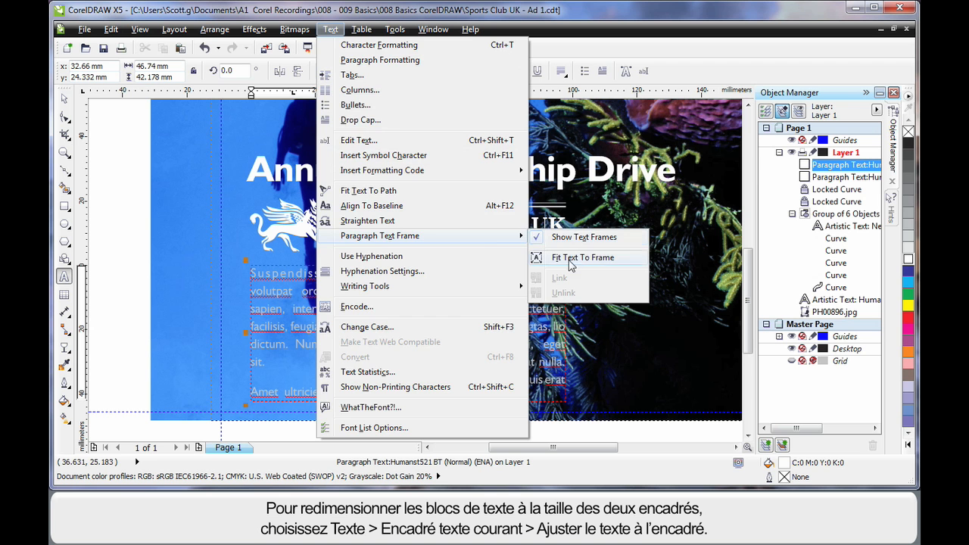
pyautogui.click(585, 257)
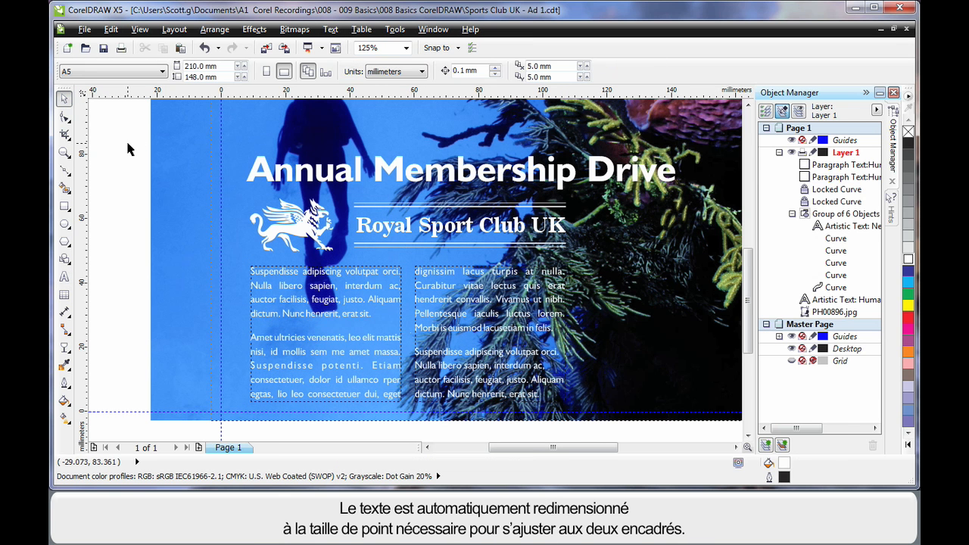
pyautogui.moveTo(349, 314)
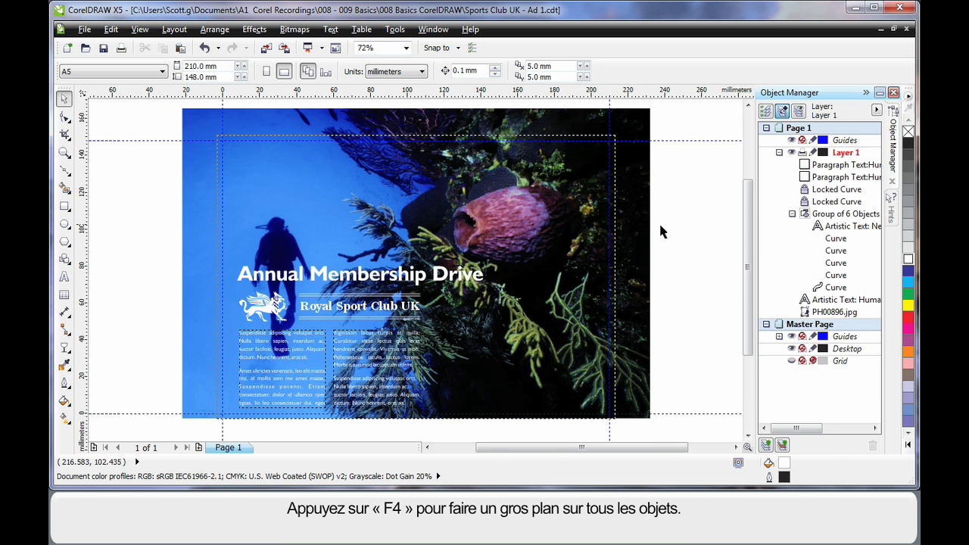
pyautogui.moveTo(687, 252)
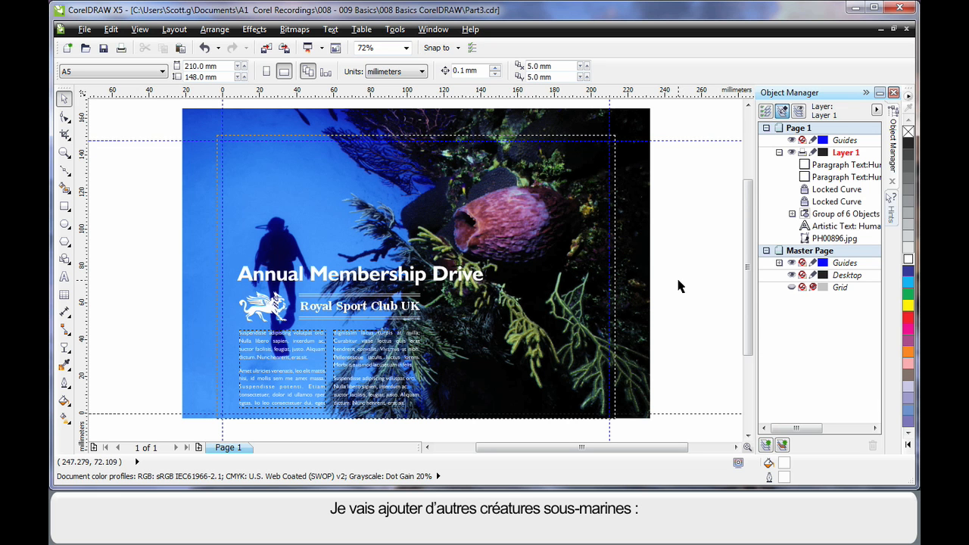
pyautogui.moveTo(524, 283)
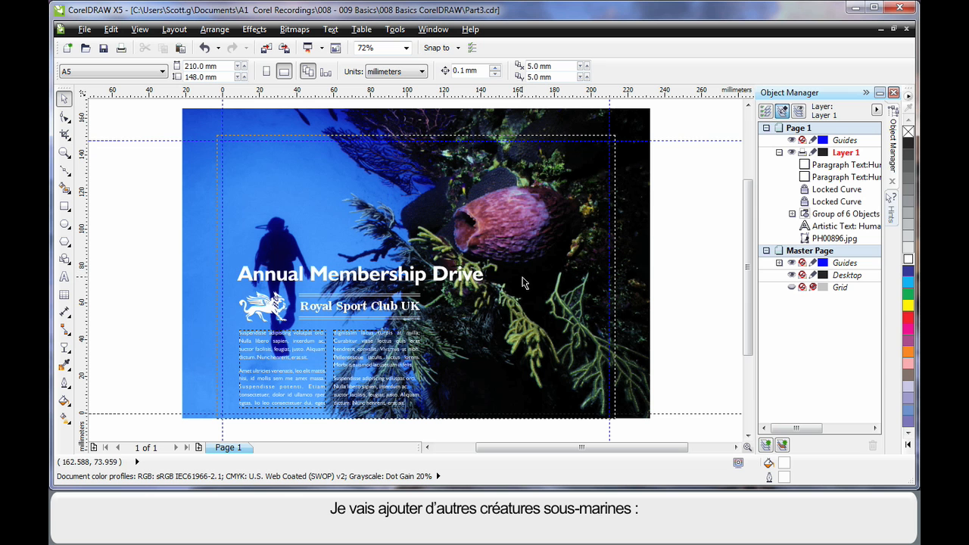
# Bring up the Import dialog showing the Water Animals clipart thumbnails.
pyautogui.click(267, 47)
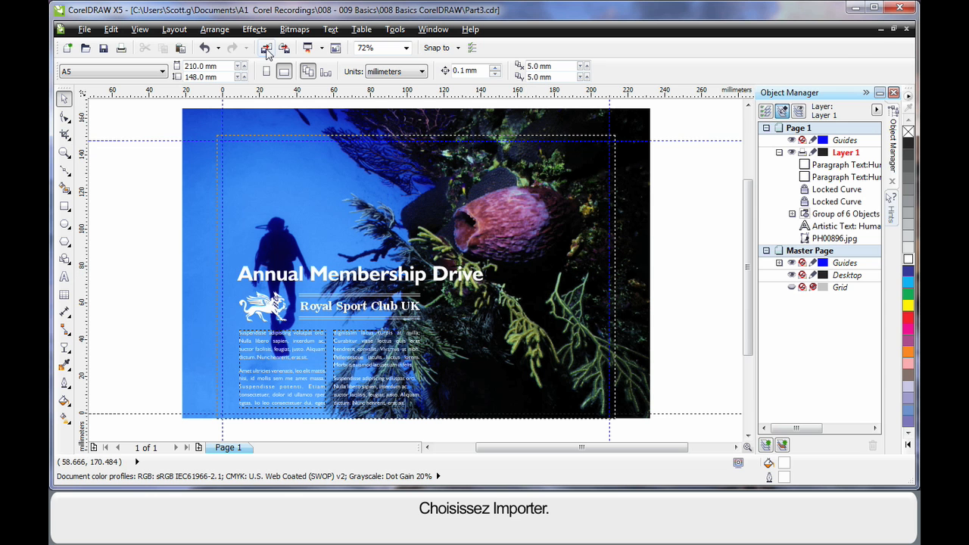
pyautogui.click(266, 47)
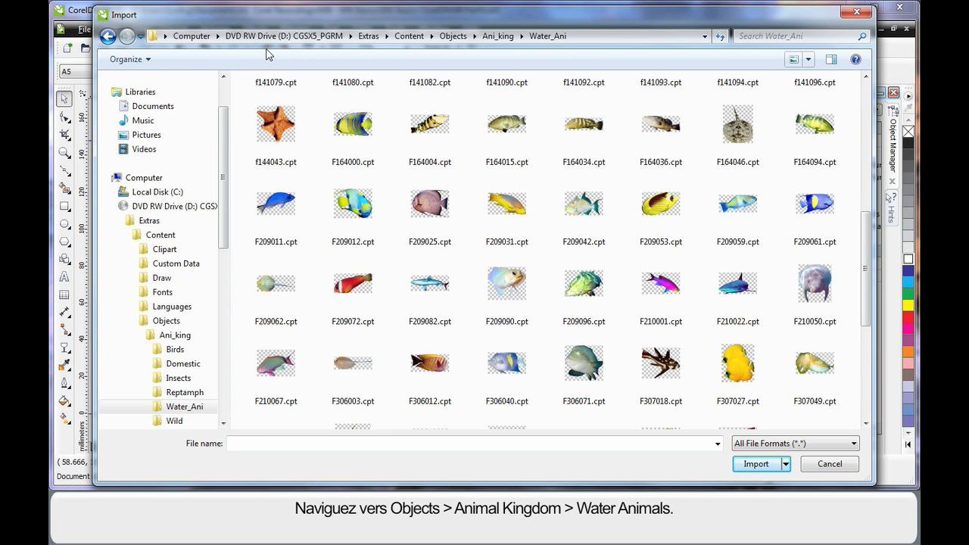
pyautogui.moveTo(394, 39)
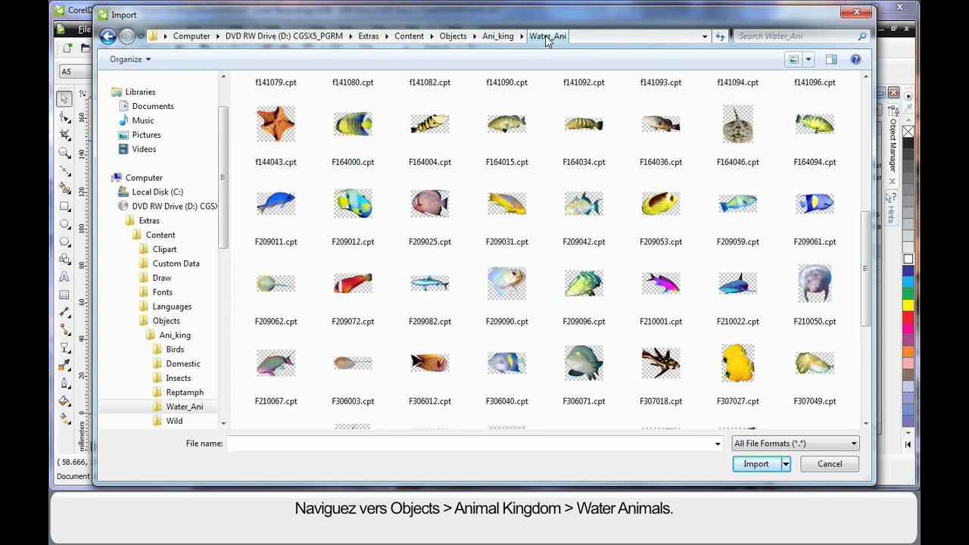
# Import the orange starfish and yellow fish from Water_Ani and place them on the ad.
pyautogui.click(276, 124)
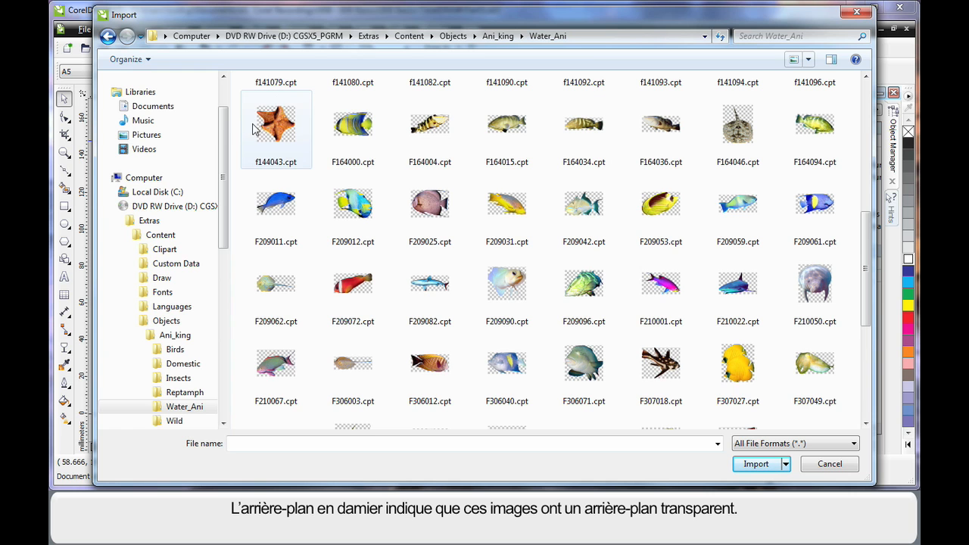
pyautogui.moveTo(301, 139)
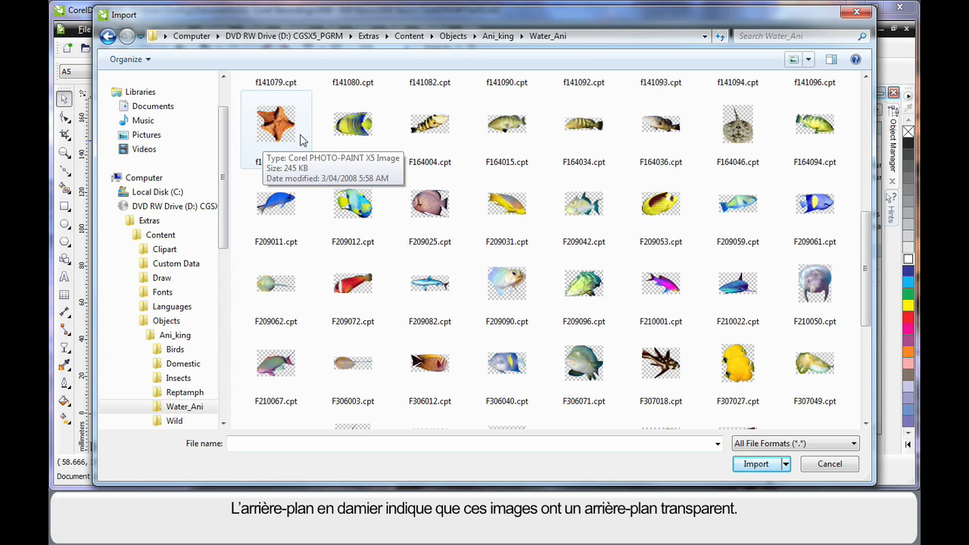
pyautogui.click(275, 106)
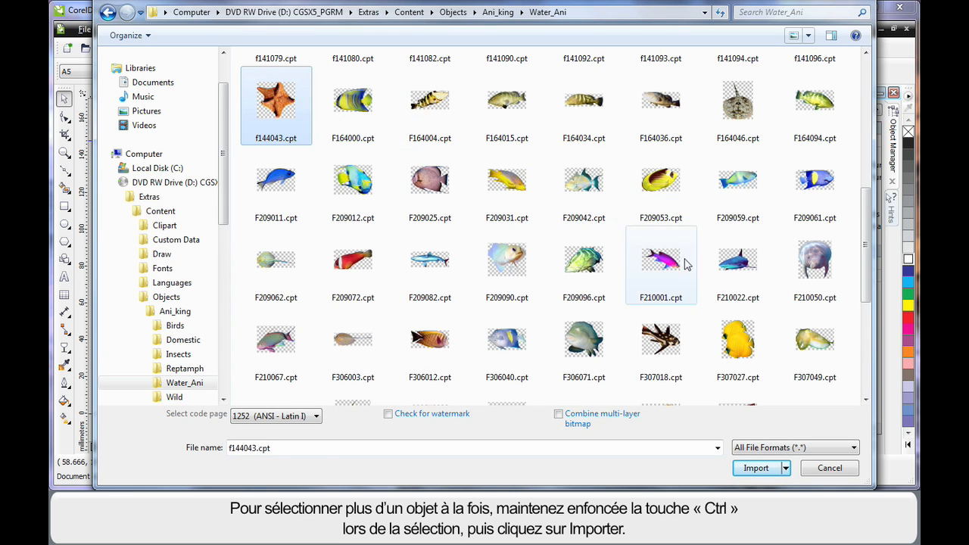
pyautogui.click(740, 344)
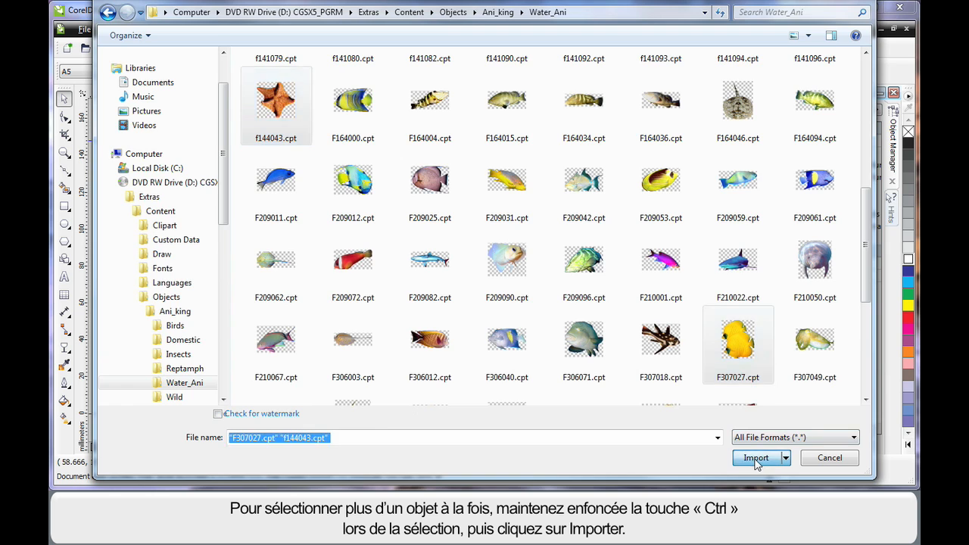
pyautogui.click(756, 457)
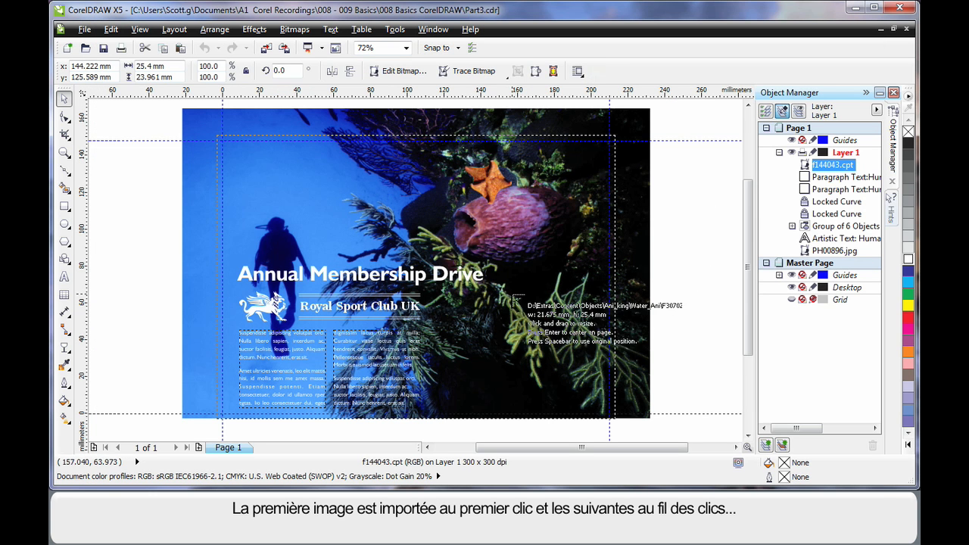
pyautogui.click(533, 312)
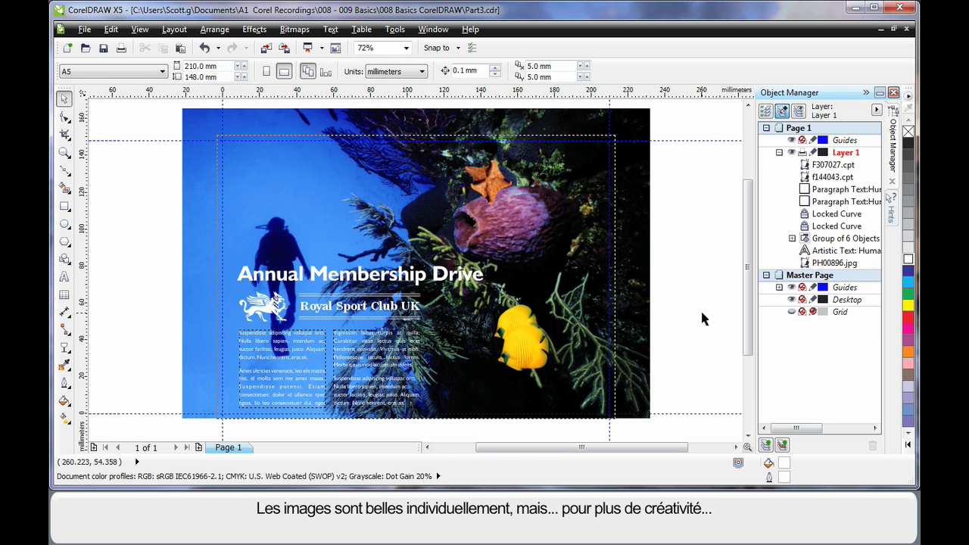
pyautogui.moveTo(451, 226)
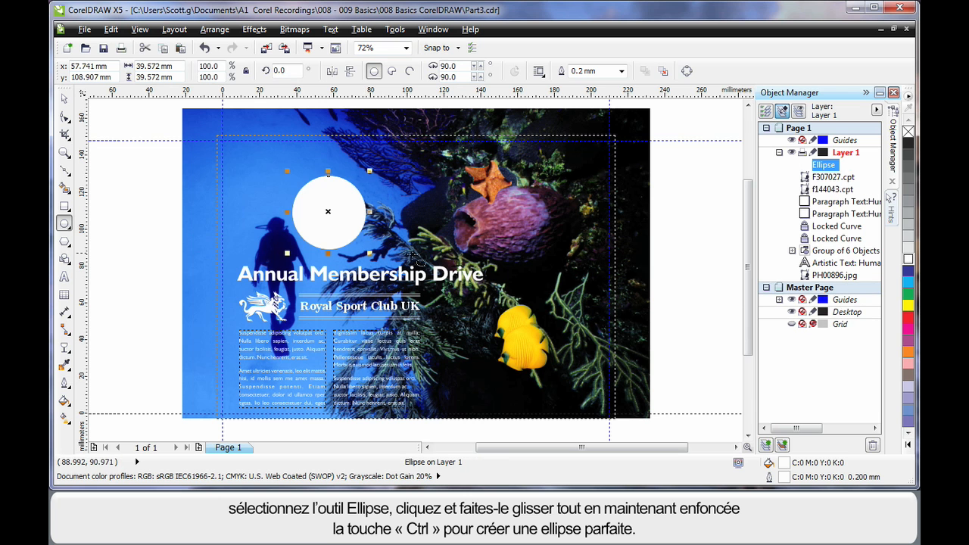
pyautogui.moveTo(382, 249)
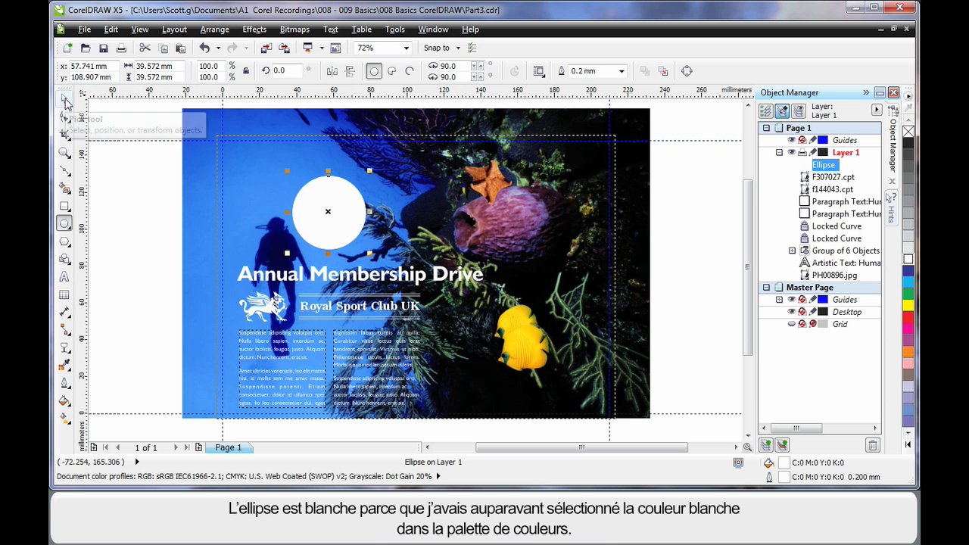
pyautogui.moveTo(342, 212)
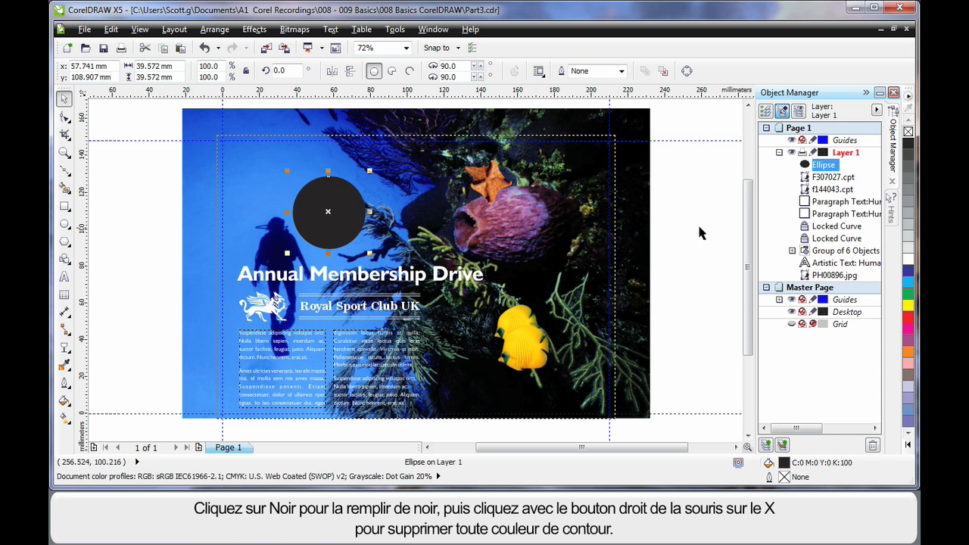
pyautogui.moveTo(697, 233)
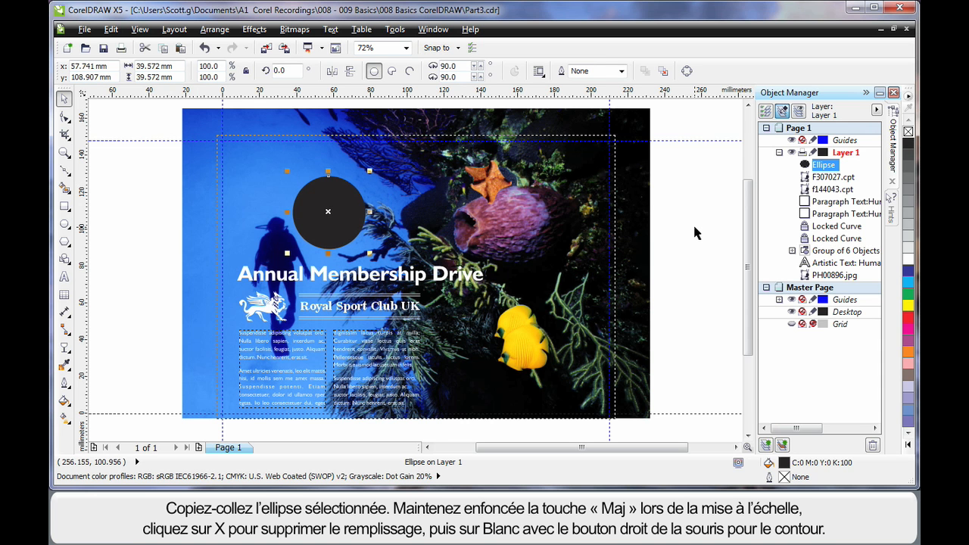
pyautogui.moveTo(695, 220)
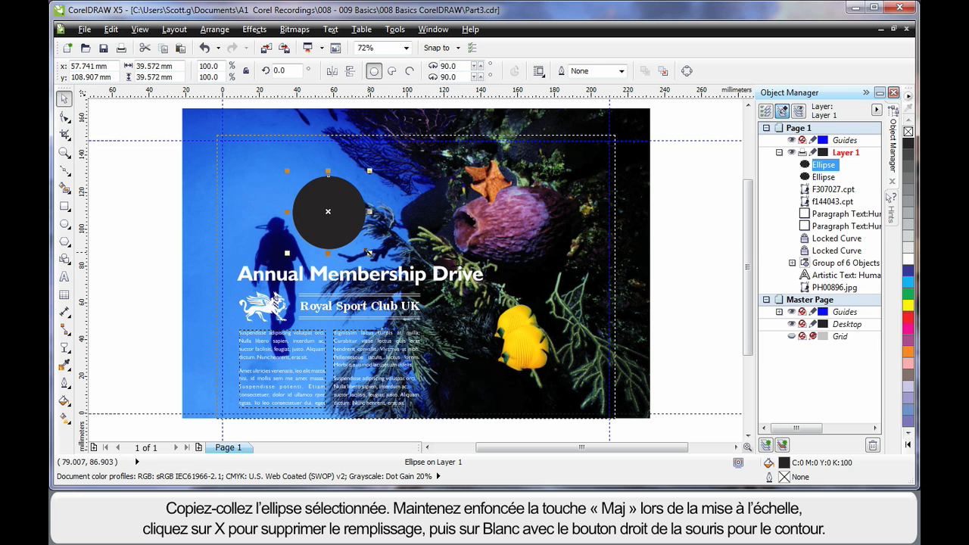
# Scale the copied ellipse into a 0.5 mm white ring and select it with the black circle.
pyautogui.moveTo(370, 252); pyautogui.dragTo(372, 257)
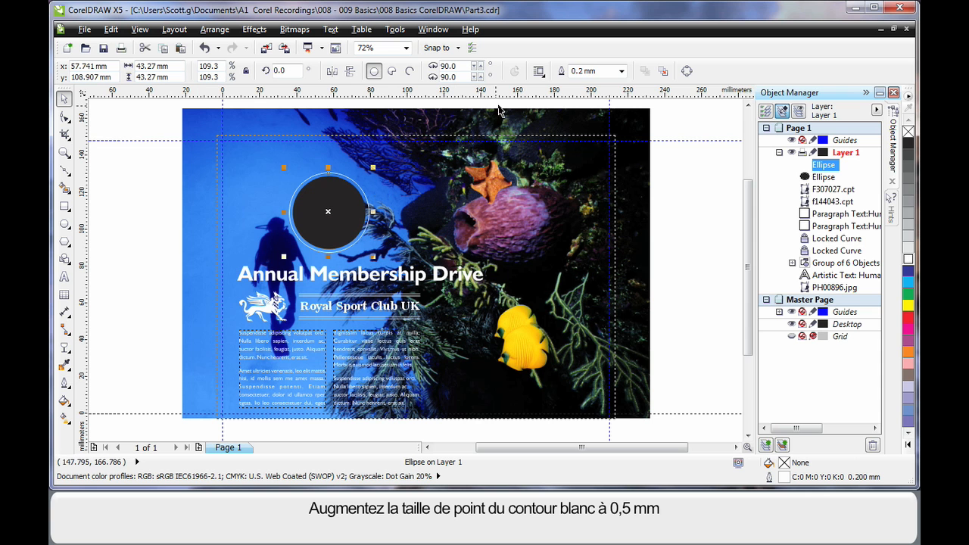
pyautogui.click(621, 71)
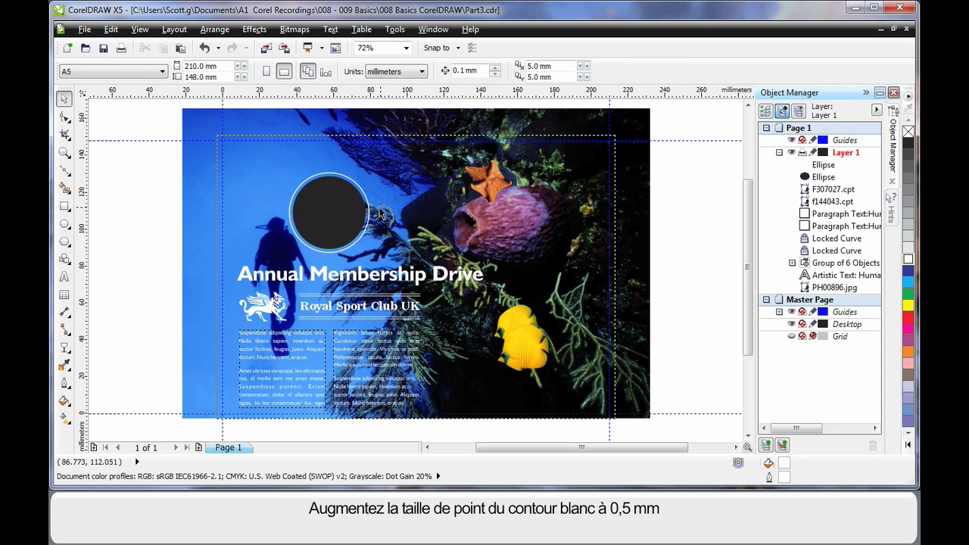
pyautogui.click(327, 210)
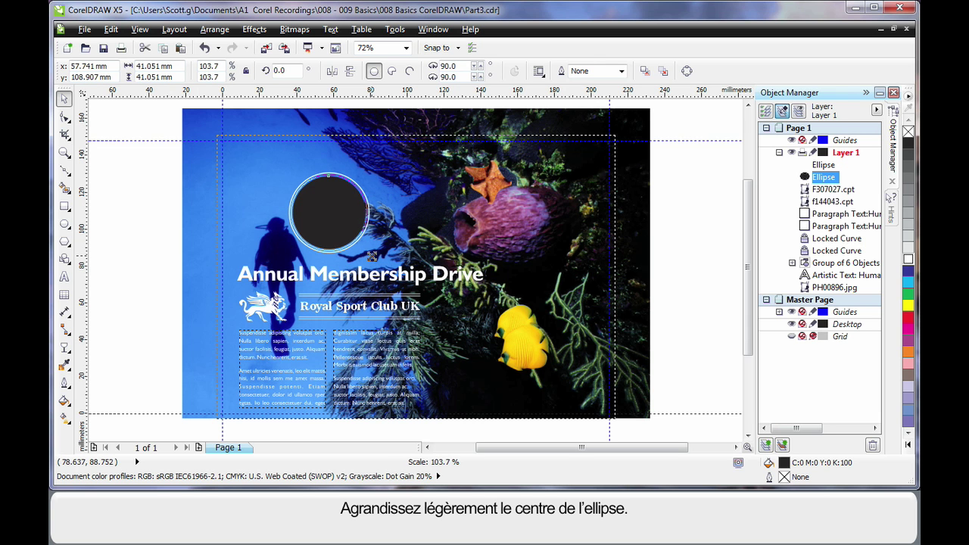
pyautogui.click(327, 211)
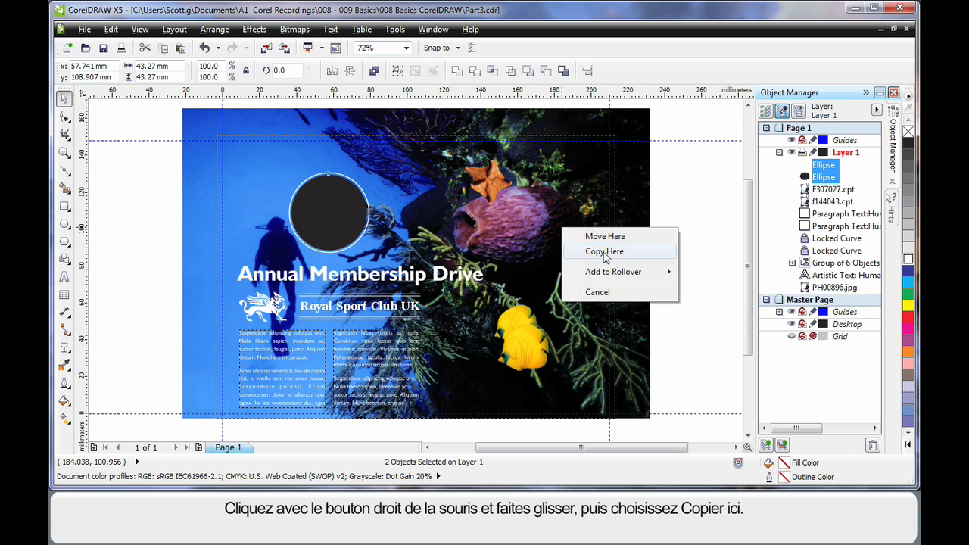
# Copy the ringed circle over the yellow fish and place the fish inside the frame.
pyautogui.click(603, 251)
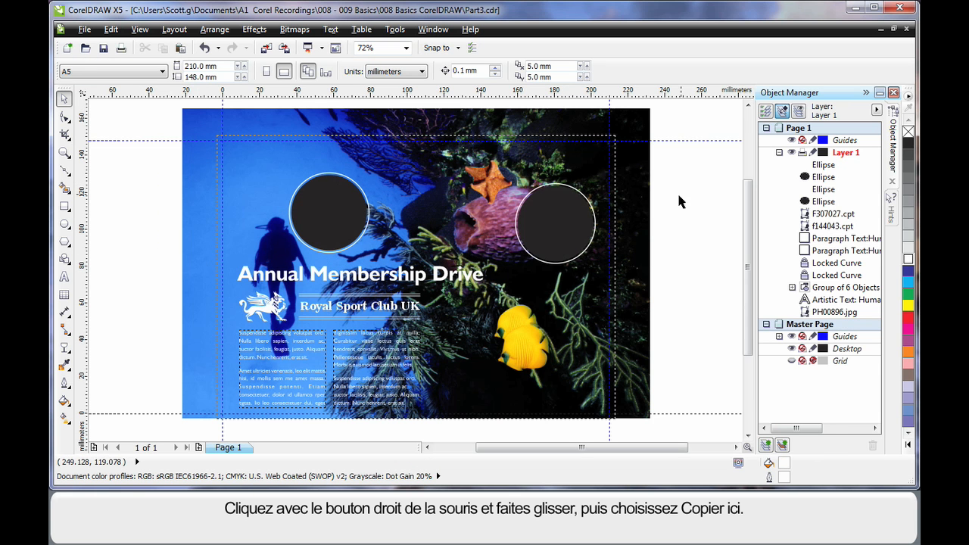
pyautogui.click(554, 220)
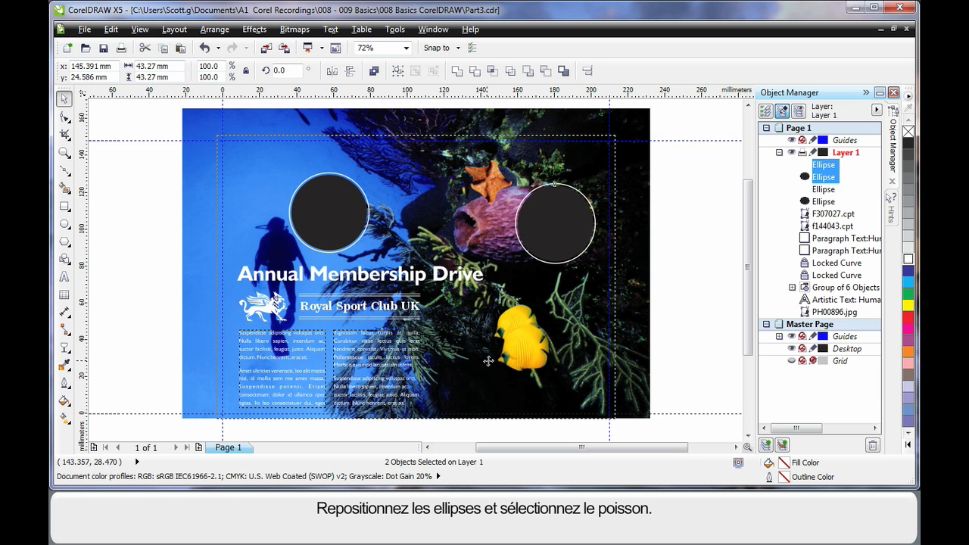
pyautogui.moveTo(555, 219); pyautogui.dragTo(492, 371)
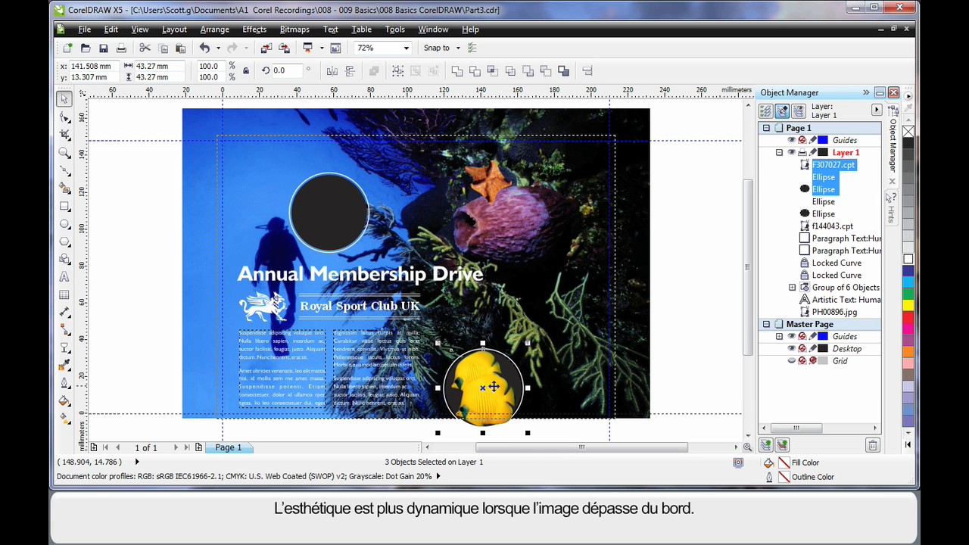
pyautogui.click(682, 316)
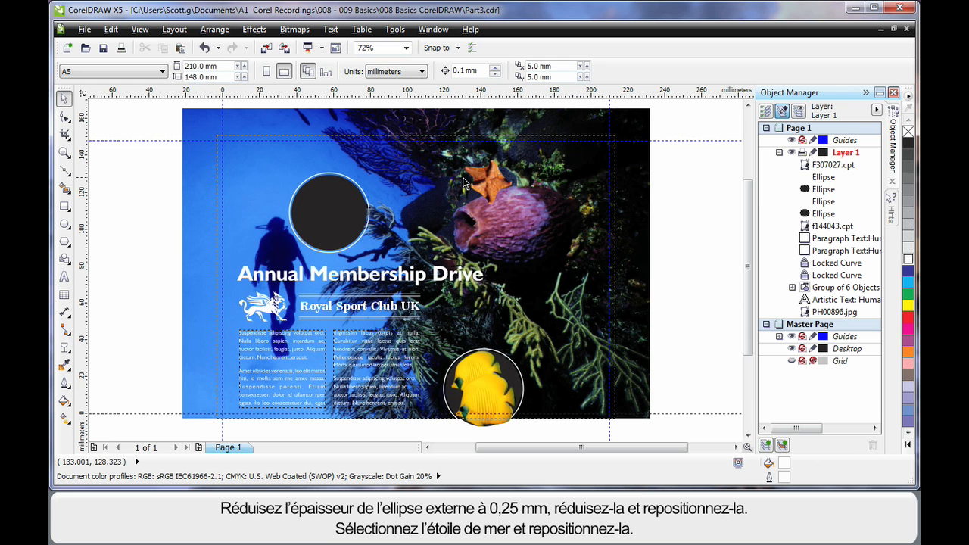
pyautogui.moveTo(367, 203)
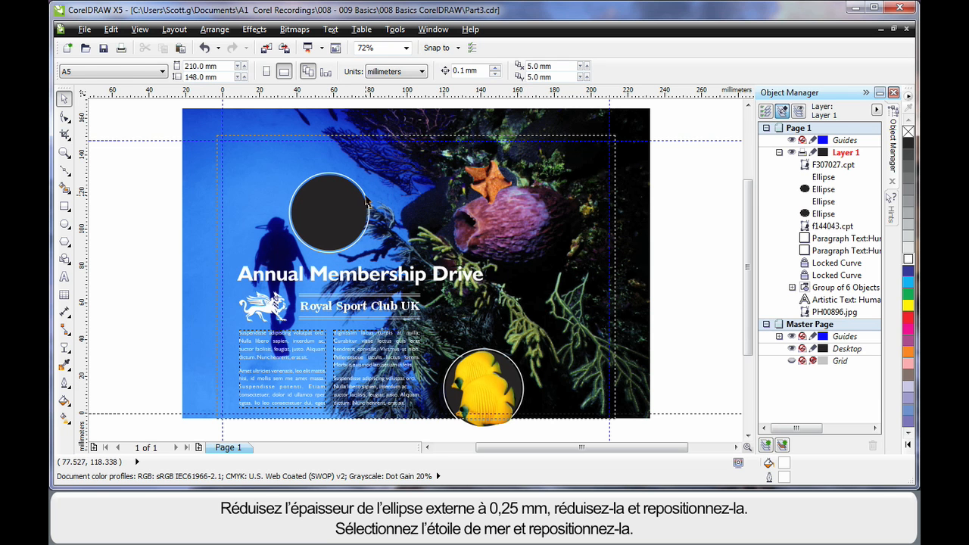
# Thin the outer ring to 0.25 mm and perch the shrunken starfish on the frame's edge.
pyautogui.click(621, 71)
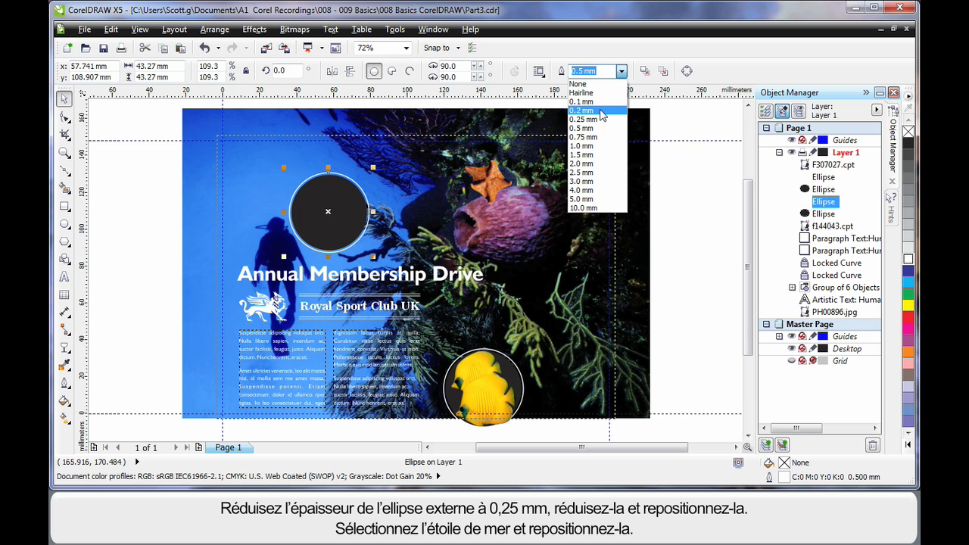
pyautogui.click(588, 118)
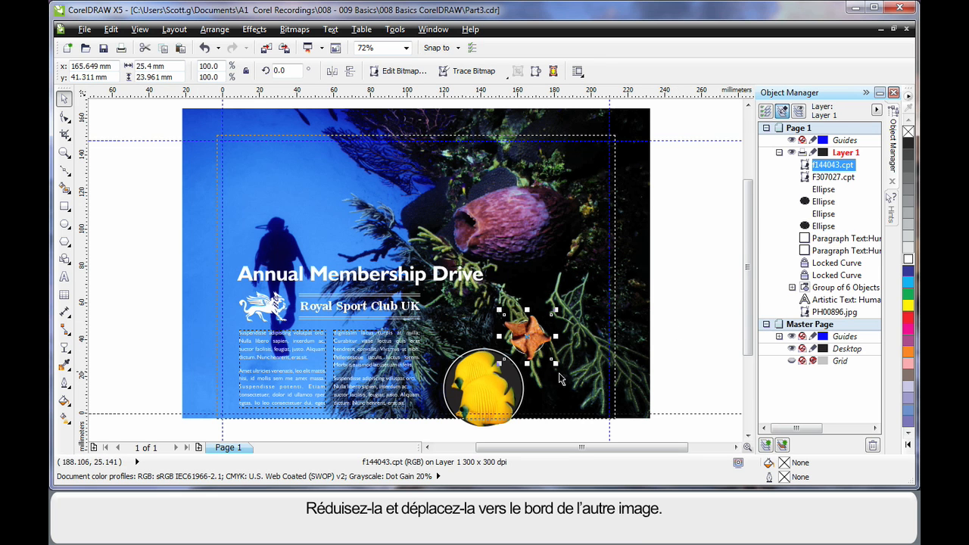
pyautogui.moveTo(554, 360); pyautogui.dragTo(545, 352)
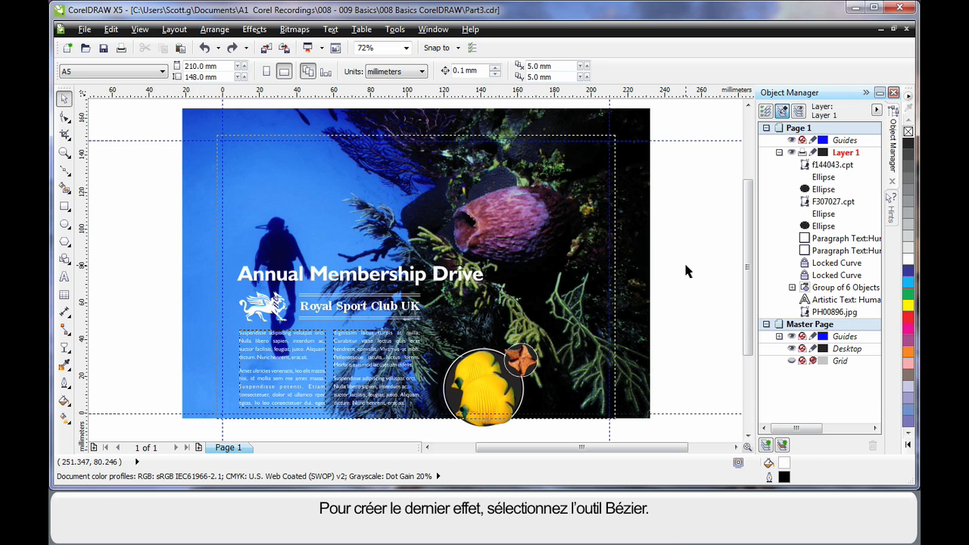
pyautogui.moveTo(525, 255)
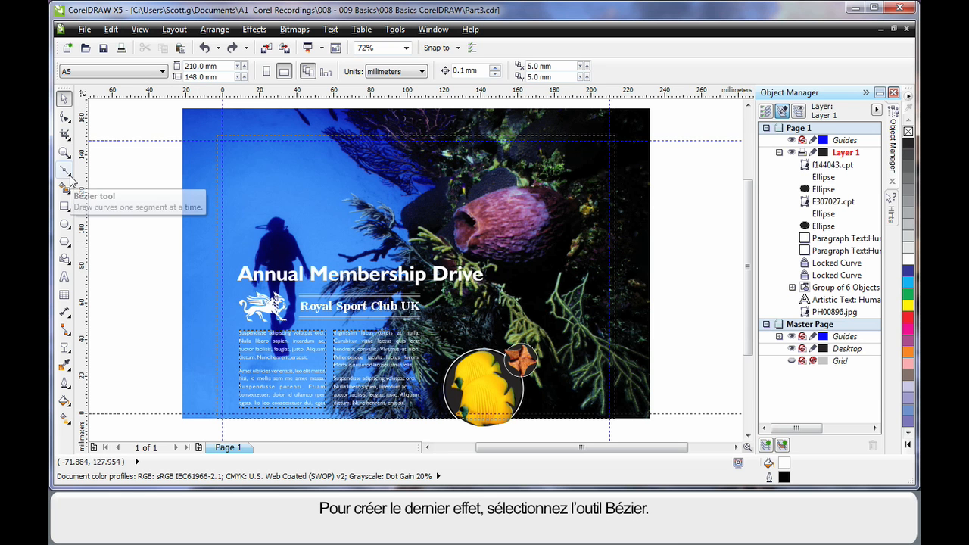
# Draw a closed Bezier curve filled blue and give it 50% Uniform transparency.
pyautogui.click(63, 168)
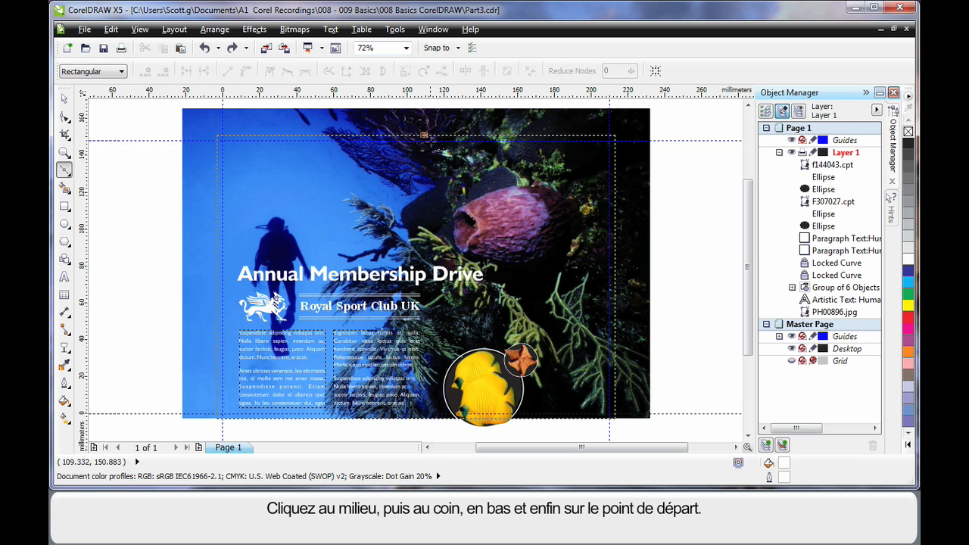
pyautogui.click(615, 134)
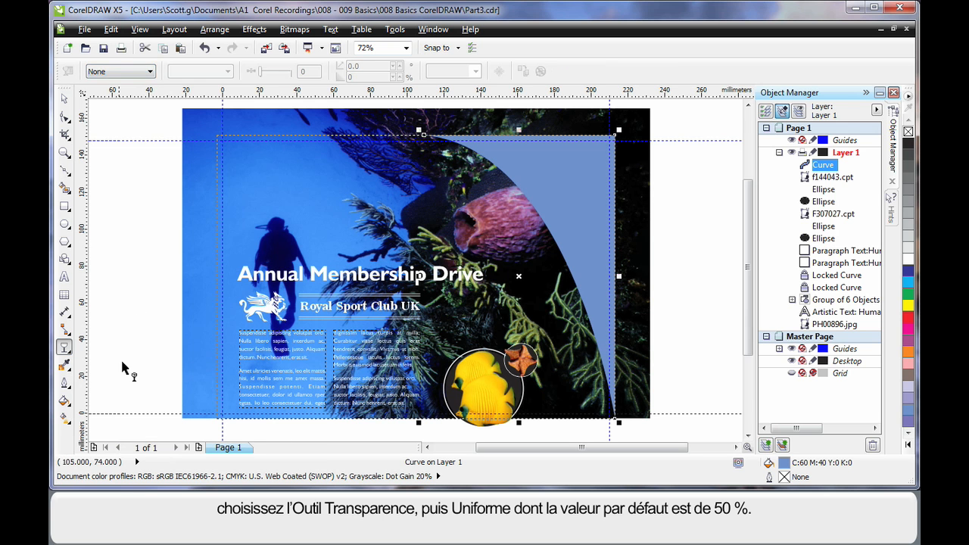
pyautogui.click(146, 71)
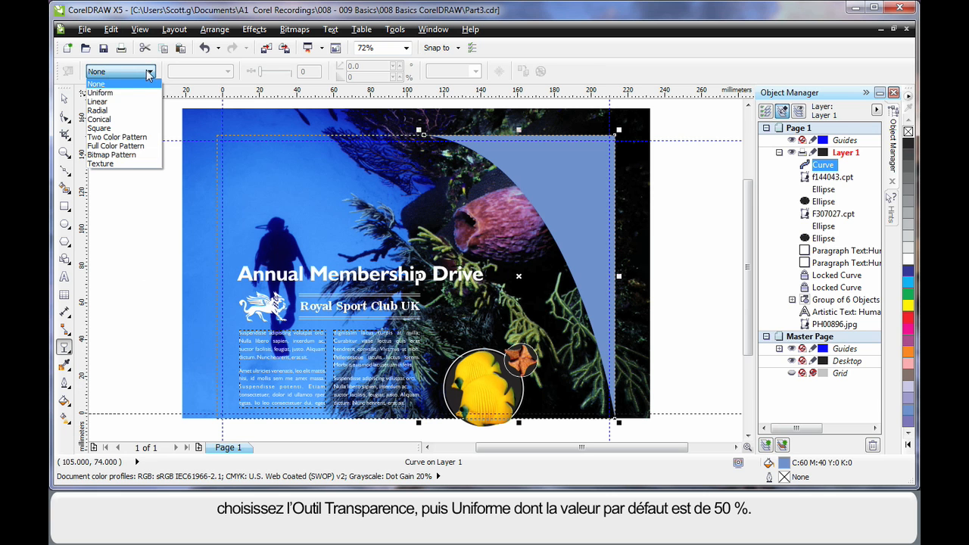
pyautogui.click(100, 92)
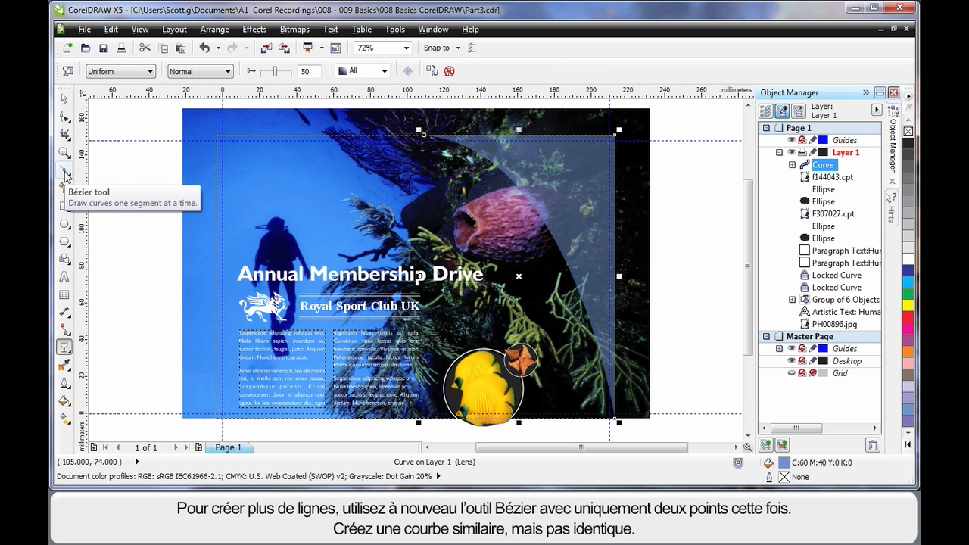
# Draw thin white Bezier curves with small white dots across the upper right.
pyautogui.click(63, 176)
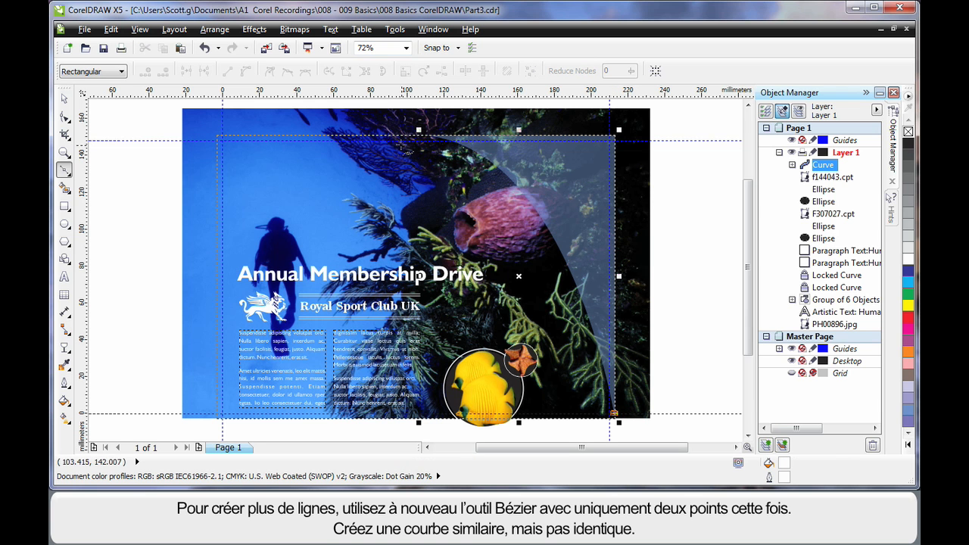
pyautogui.click(382, 137)
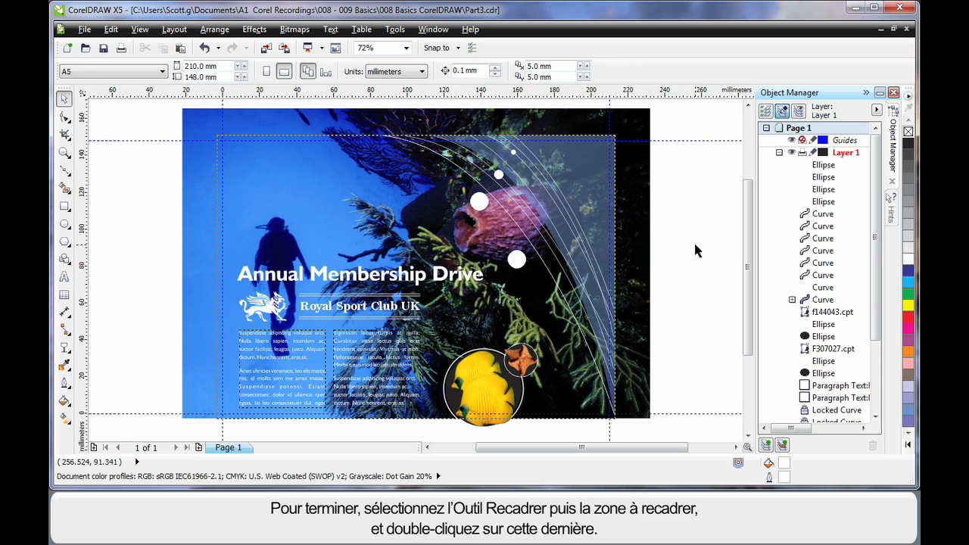
pyautogui.moveTo(698, 256)
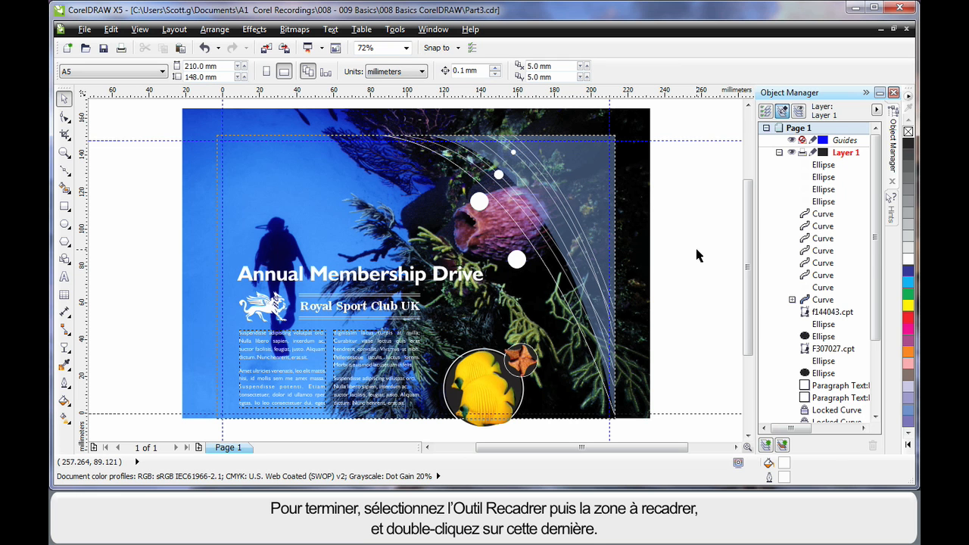
pyautogui.moveTo(64, 136)
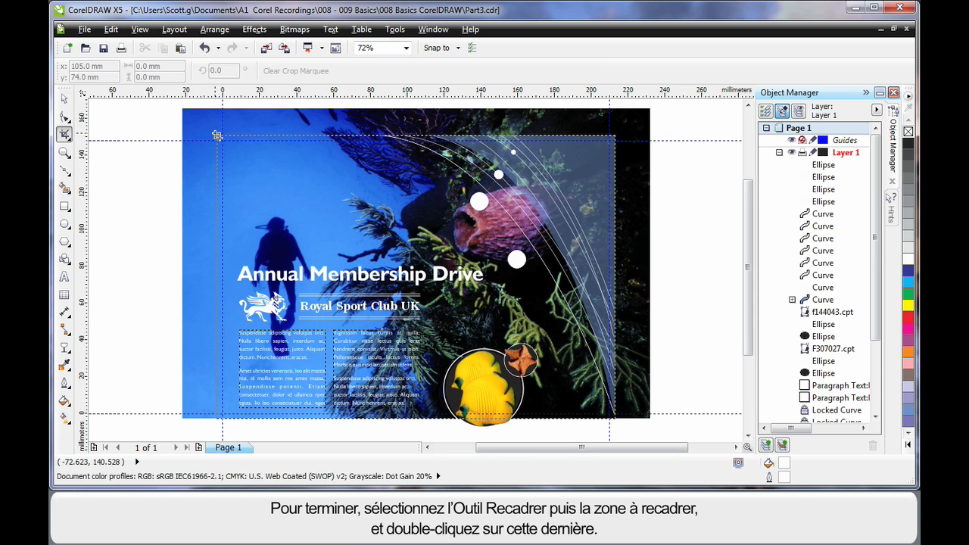
# Crop the whole artwork to the page bleed area with the Crop tool.
pyautogui.moveTo(218, 136); pyautogui.dragTo(613, 421)
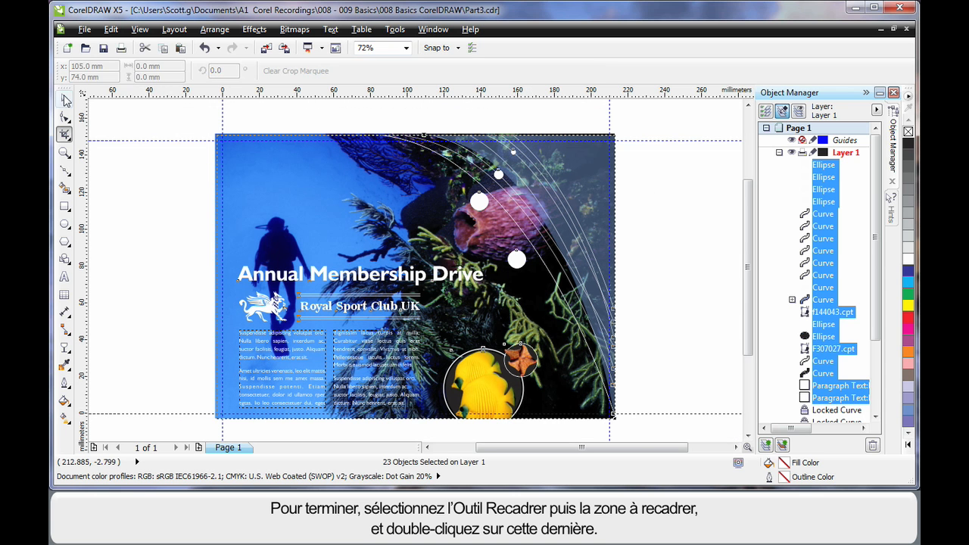
pyautogui.click(159, 212)
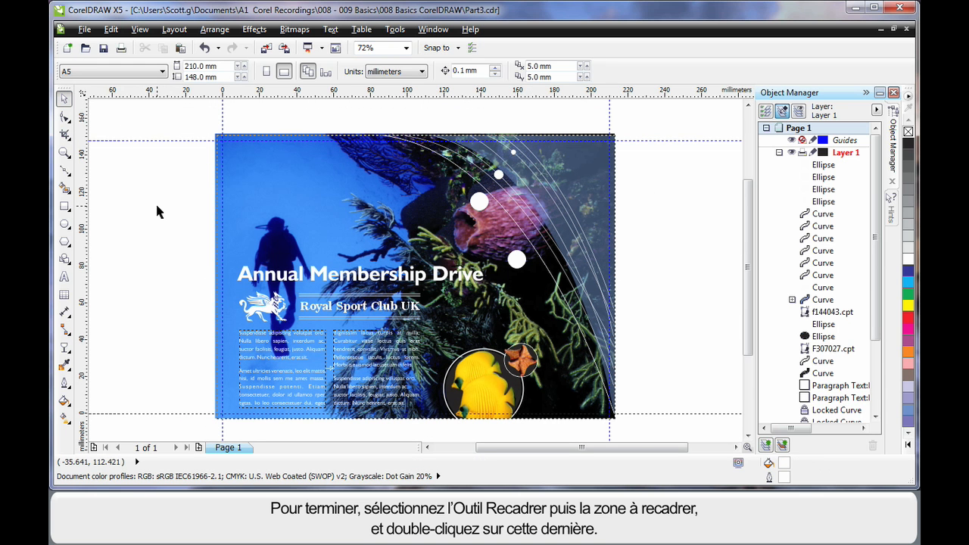